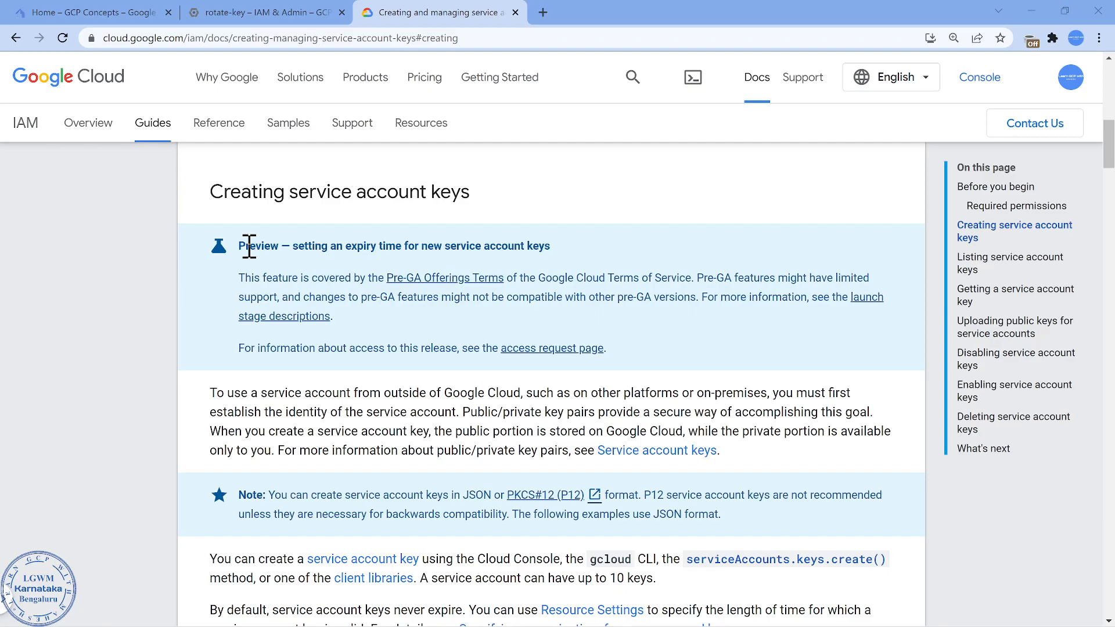
{"action": "mouse_move", "coordinate": [236, 266]}
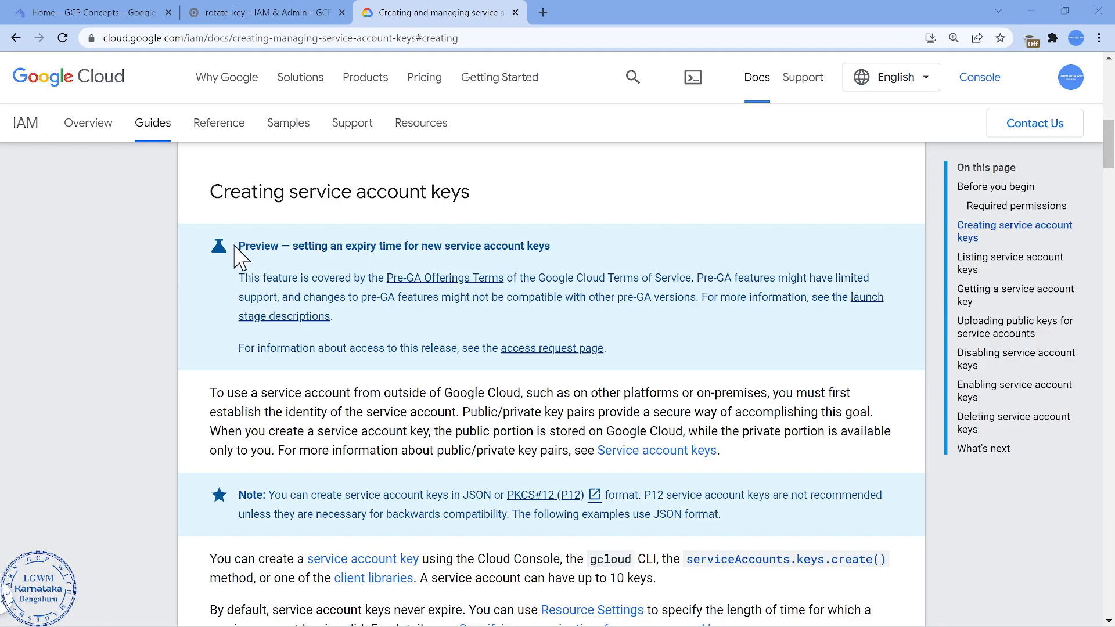
{"action": "mouse_move", "coordinate": [541, 366]}
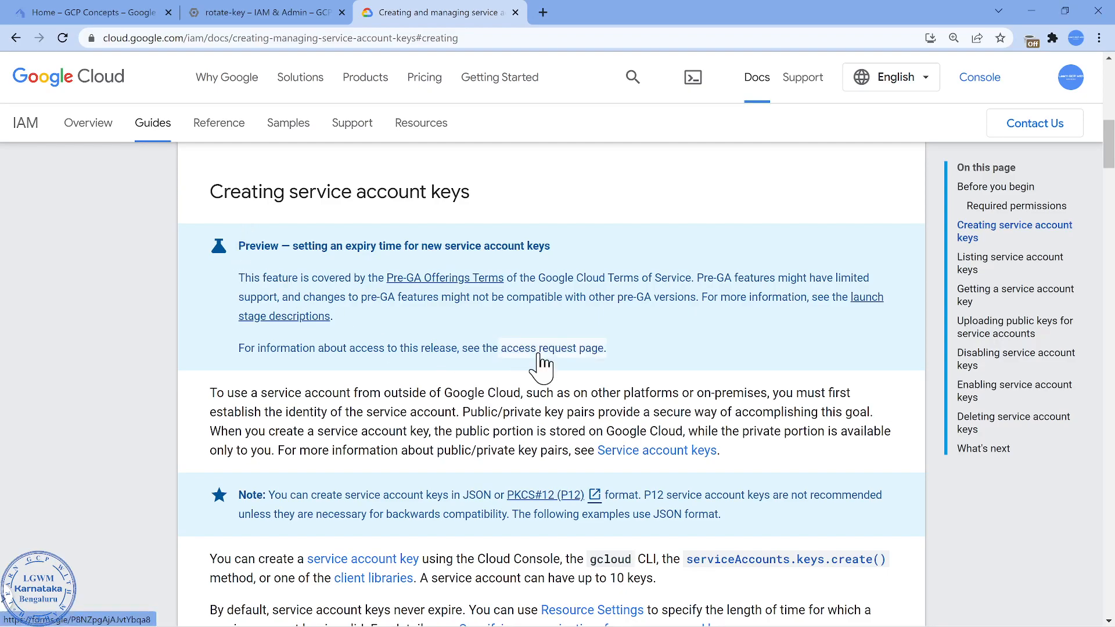
{"action": "mouse_move", "coordinate": [558, 363]}
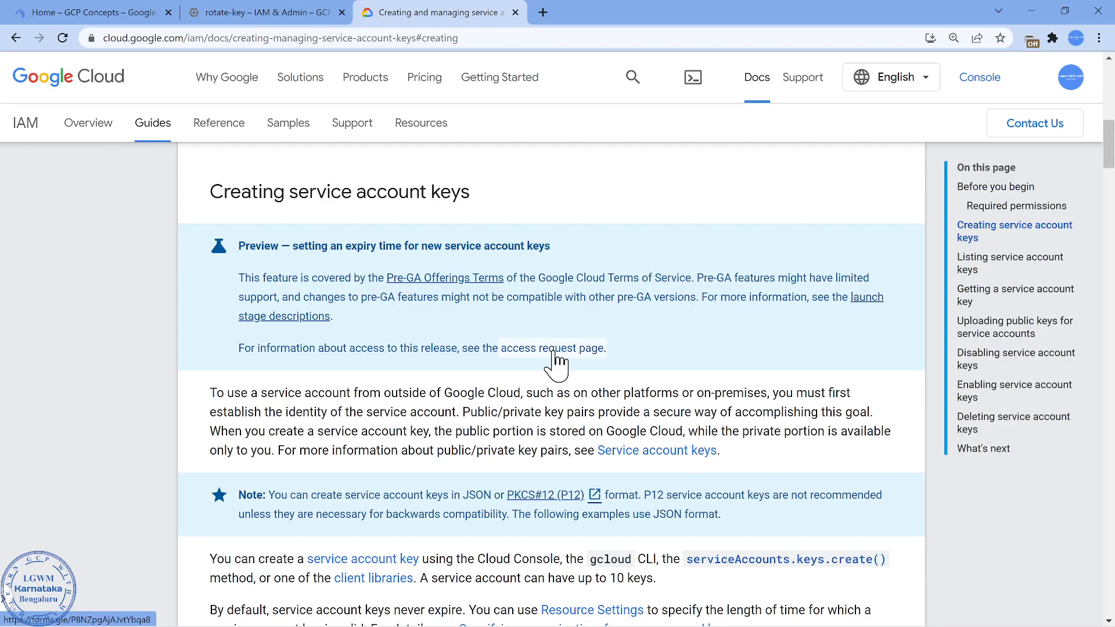
{"action": "mouse_move", "coordinate": [559, 360]}
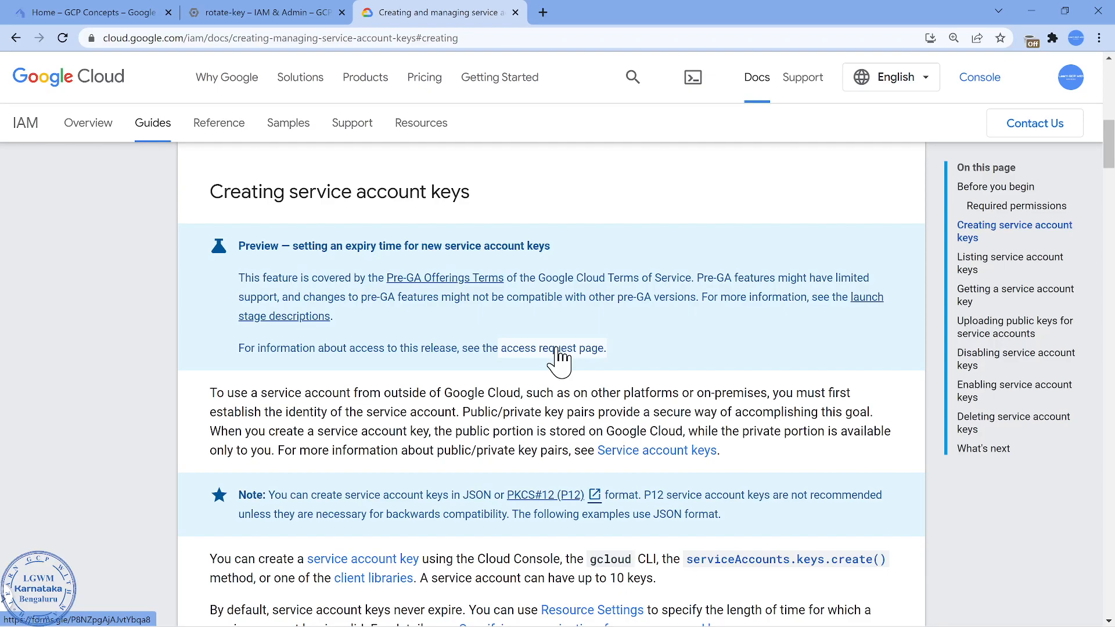
{"action": "mouse_move", "coordinate": [745, 338]}
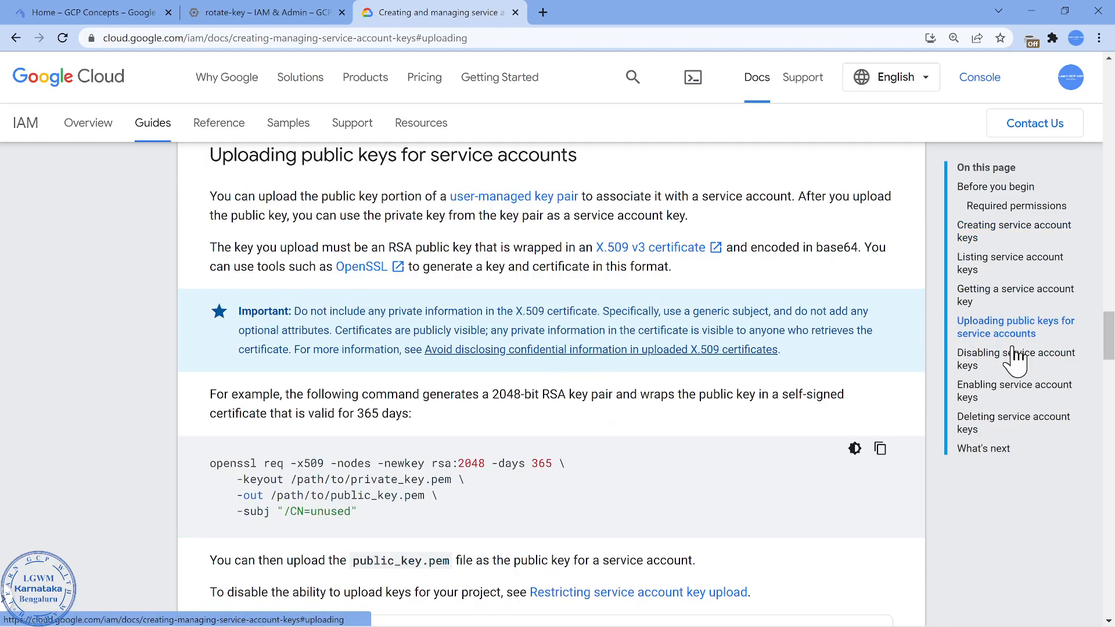
{"action": "mouse_move", "coordinate": [635, 293]}
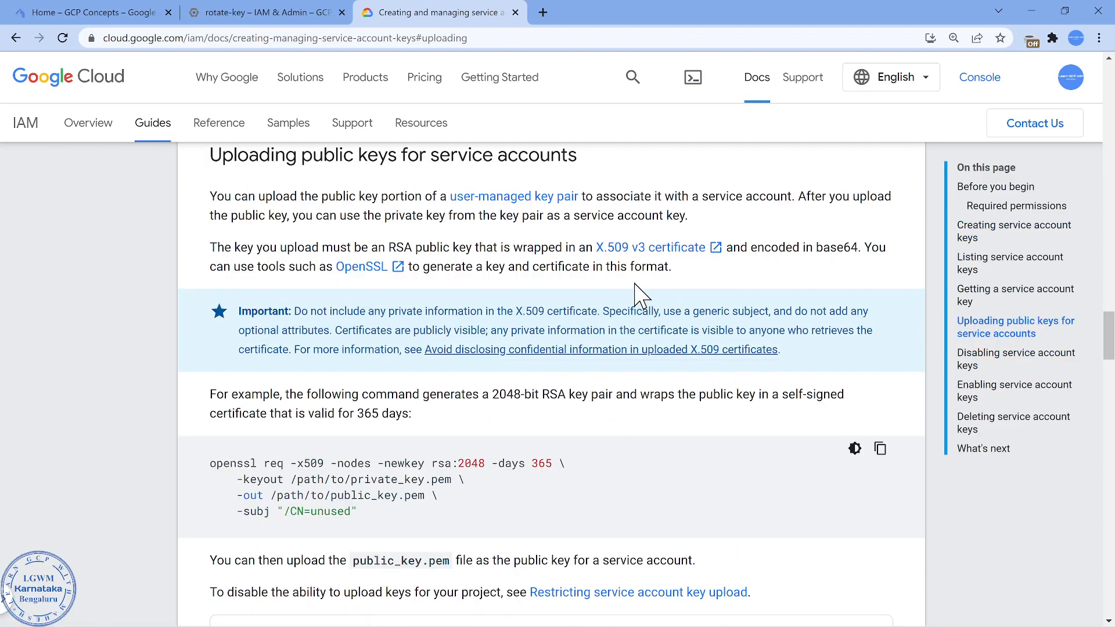
{"action": "mouse_move", "coordinate": [395, 401]}
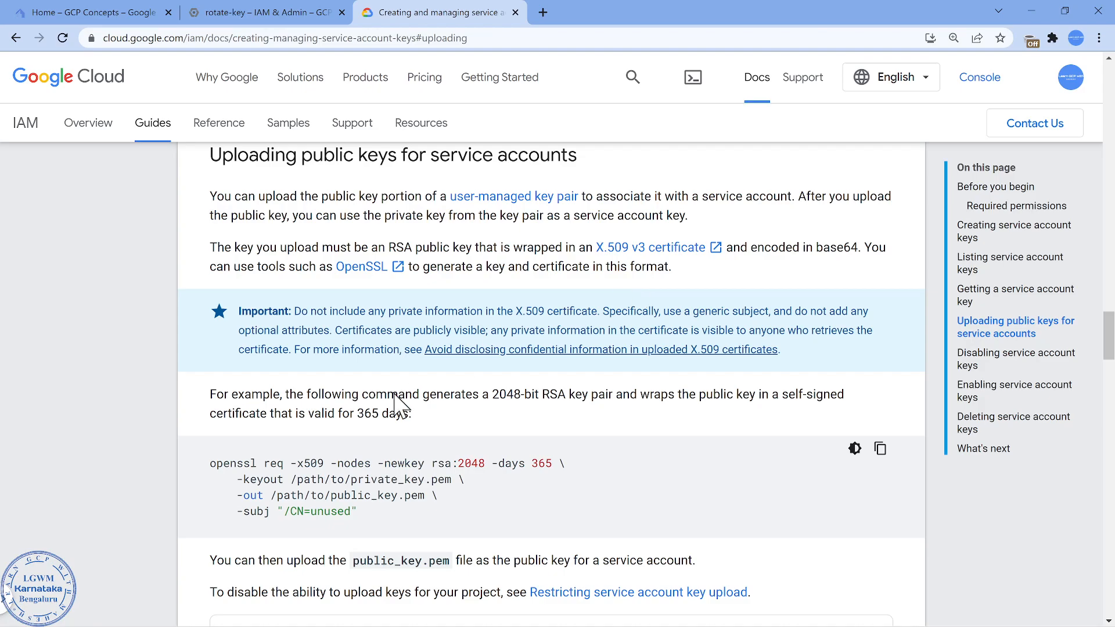
Select the docs' sample openssl command for a 2048-bit RSA key pair and self-signed certificate.
{"action": "left_click_drag", "start_coordinate": [210, 463], "coordinate": [345, 511]}
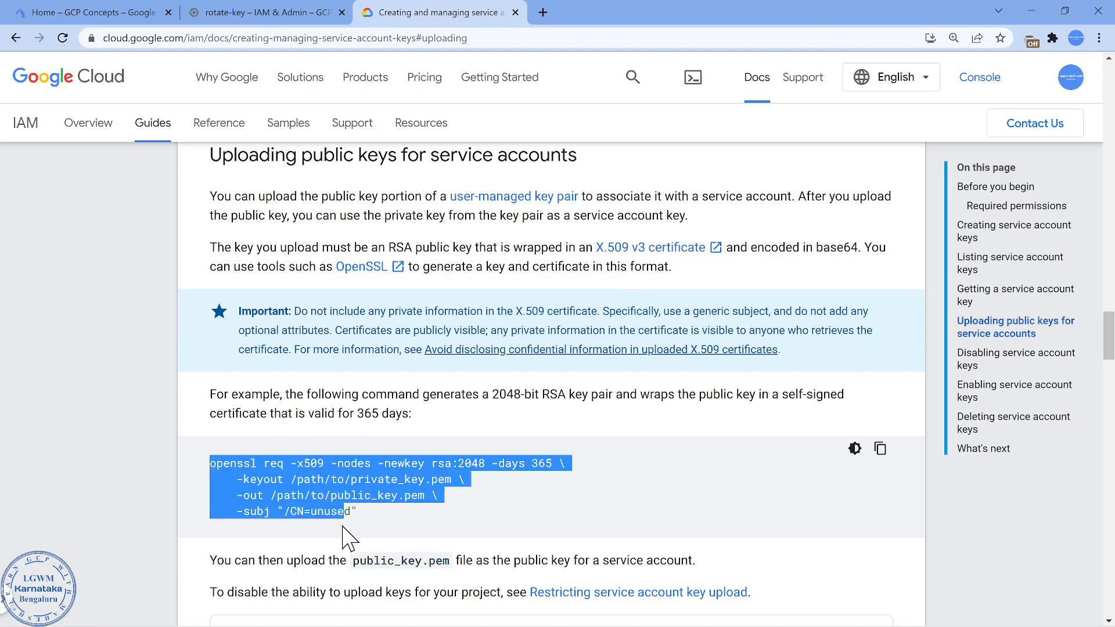
{"action": "mouse_move", "coordinate": [430, 540]}
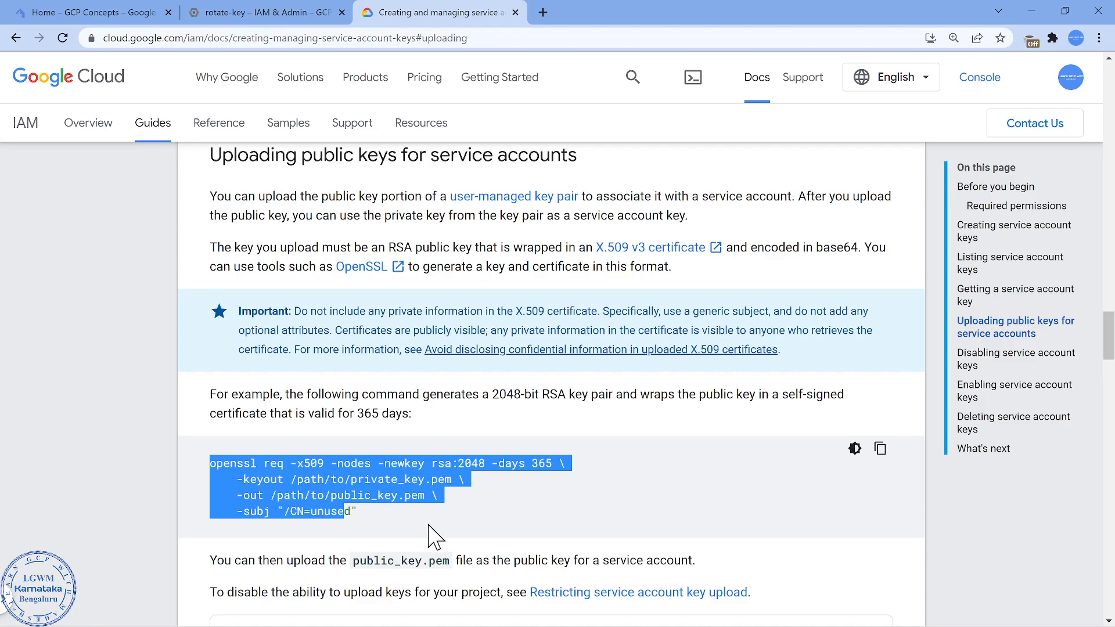
{"action": "mouse_move", "coordinate": [562, 503]}
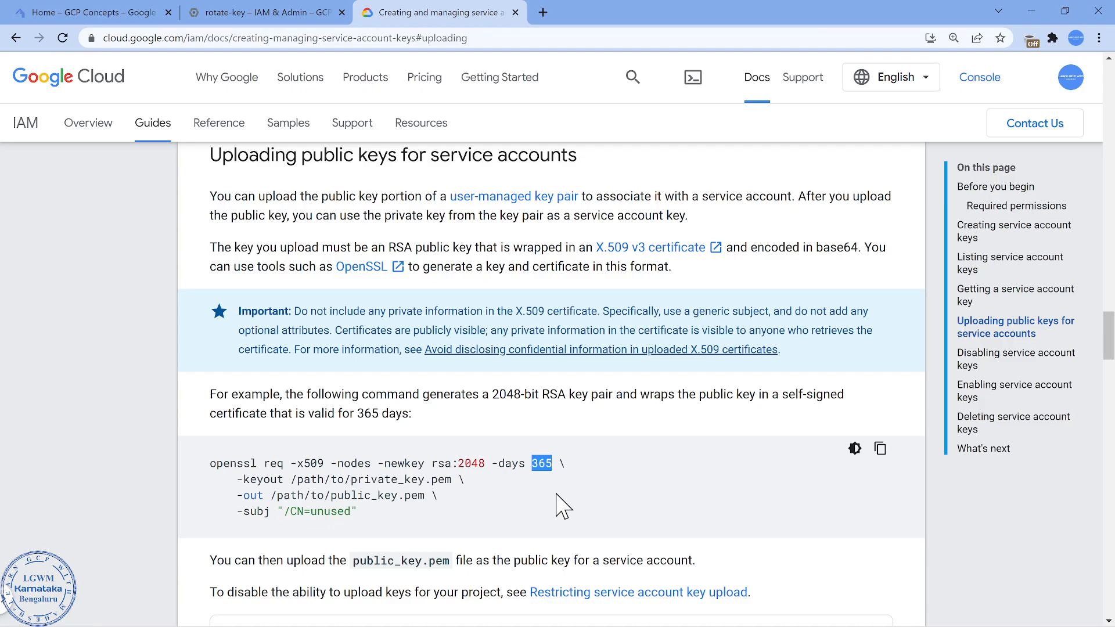
Create private_key.pem and a one-day public_key.pem in Cloud Shell, list files, and edit public_key.pem.
{"action": "left_click", "coordinate": [263, 12]}
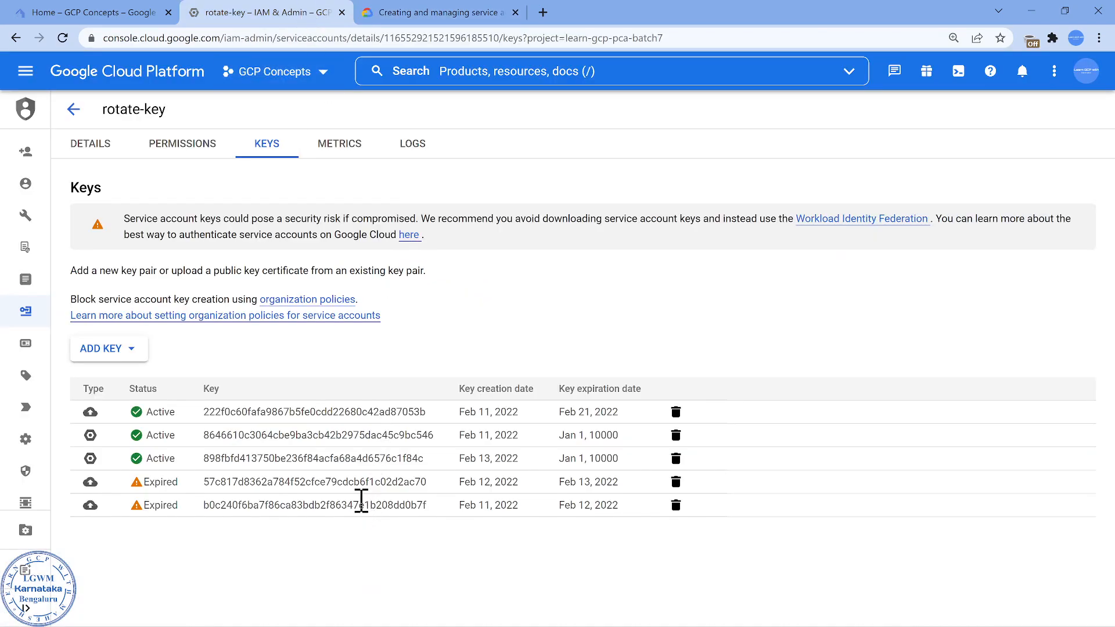
{"action": "mouse_move", "coordinate": [363, 482]}
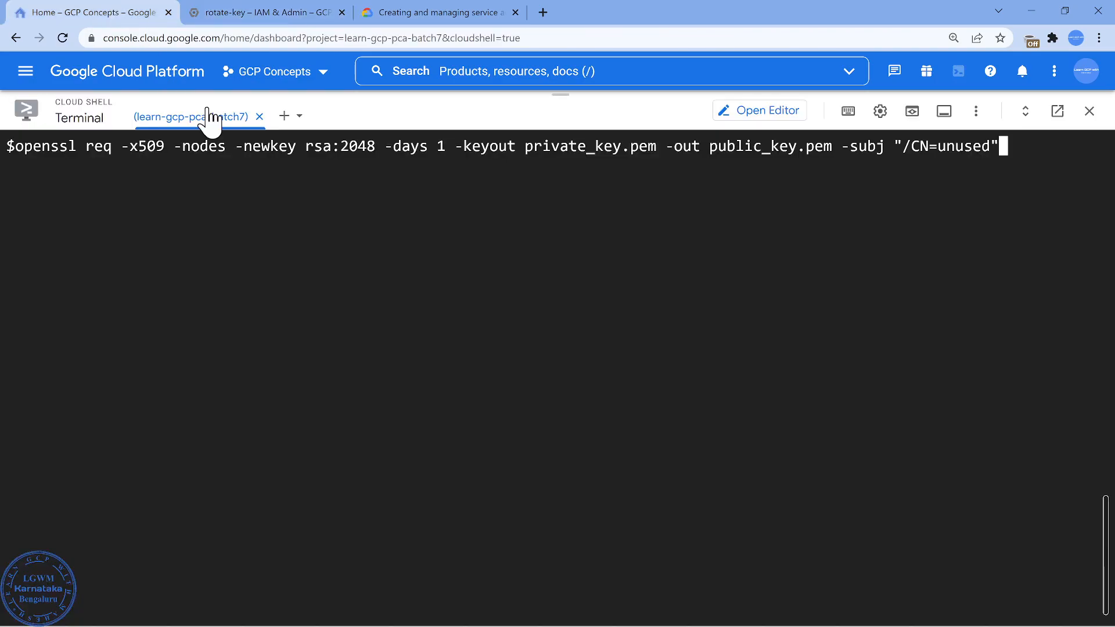
{"action": "mouse_move", "coordinate": [378, 300]}
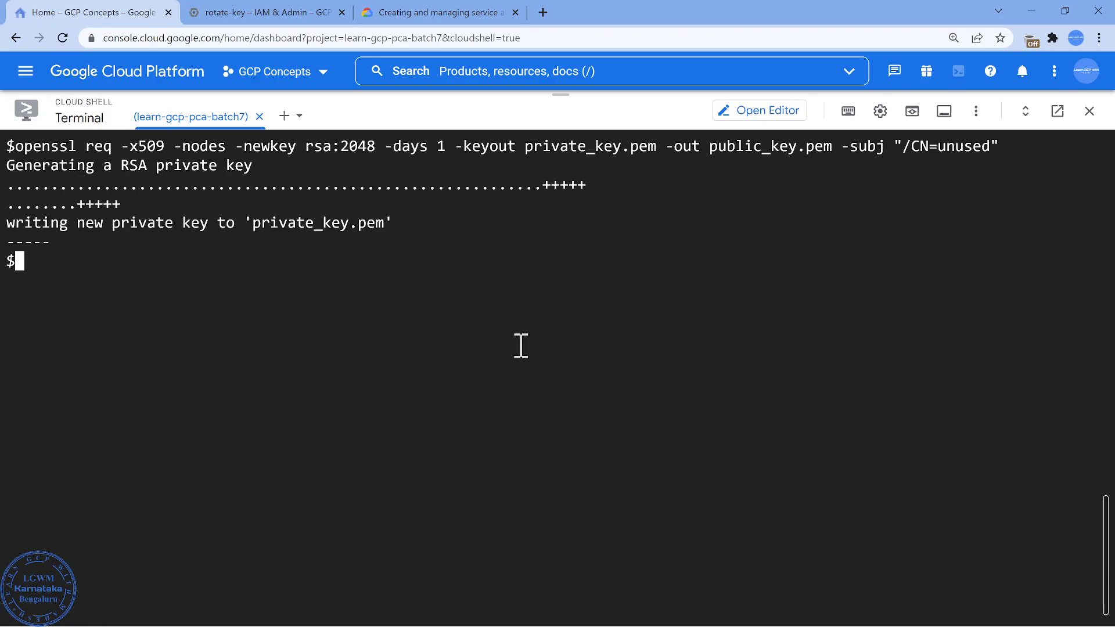
{"action": "type", "text": "ls"}
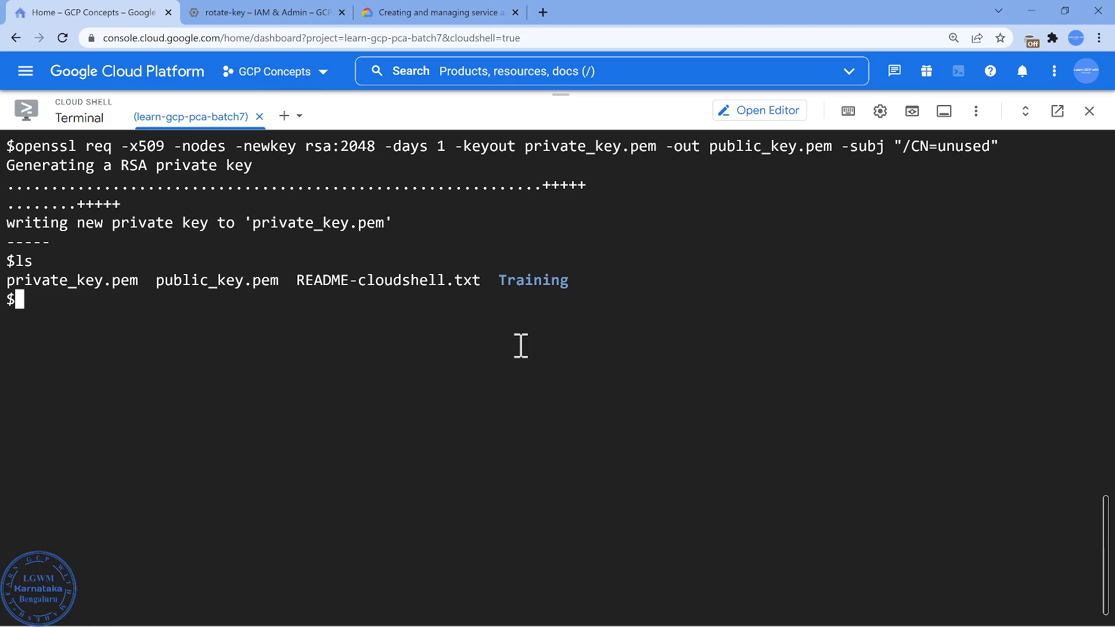
{"action": "type", "text": "e"}
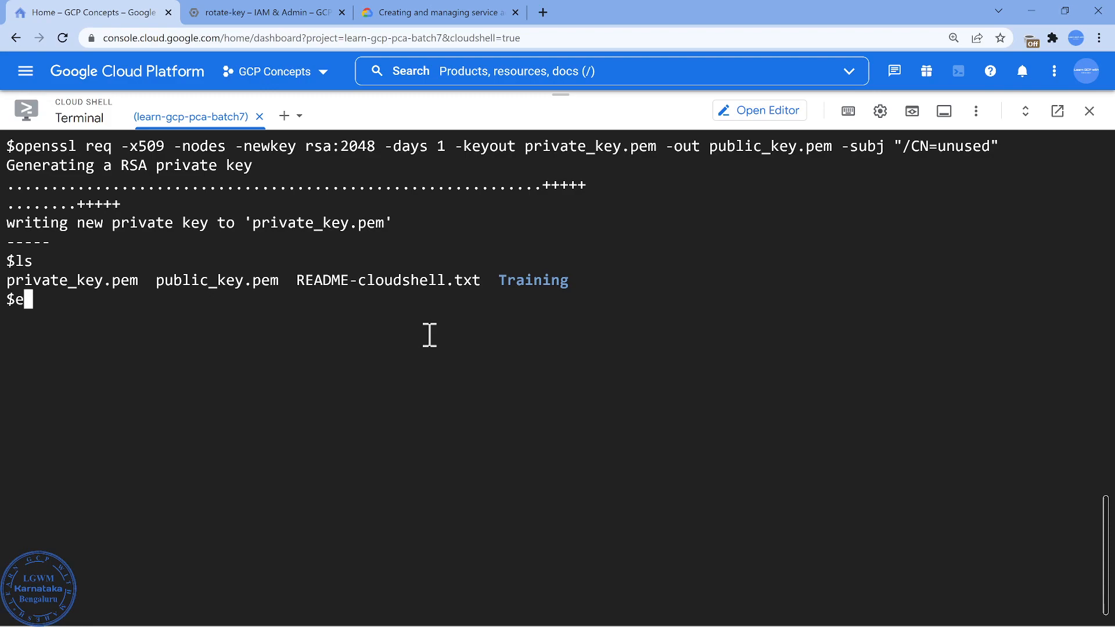
{"action": "type", "text": "dit public_key.pem"}
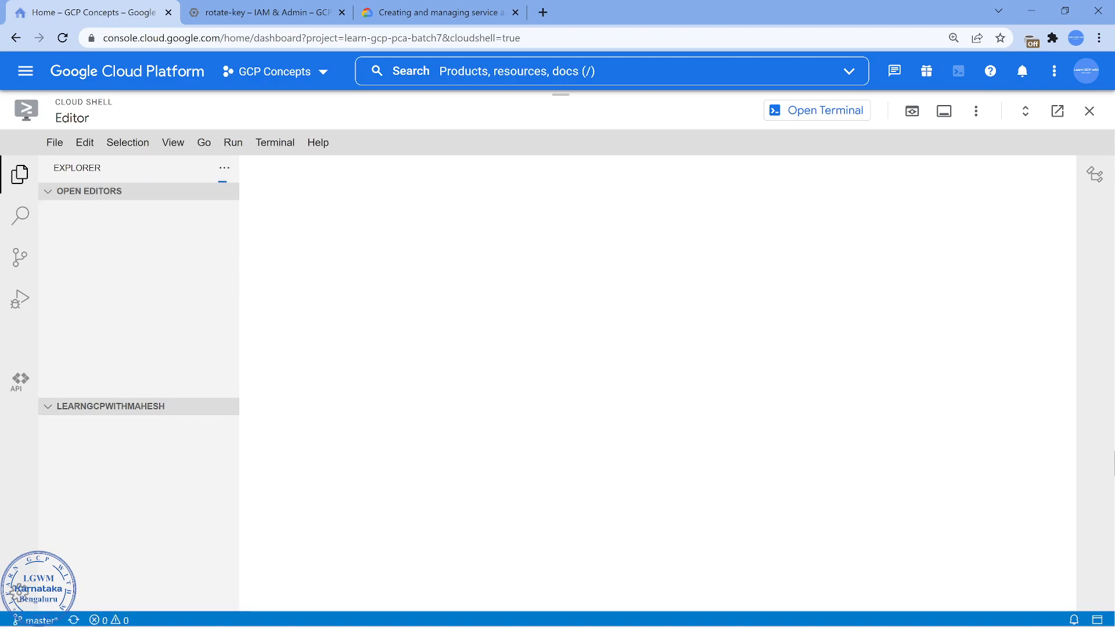
Open public_key.pem with the Explorer hidden and select all its certificate text.
{"action": "left_click", "coordinate": [109, 458]}
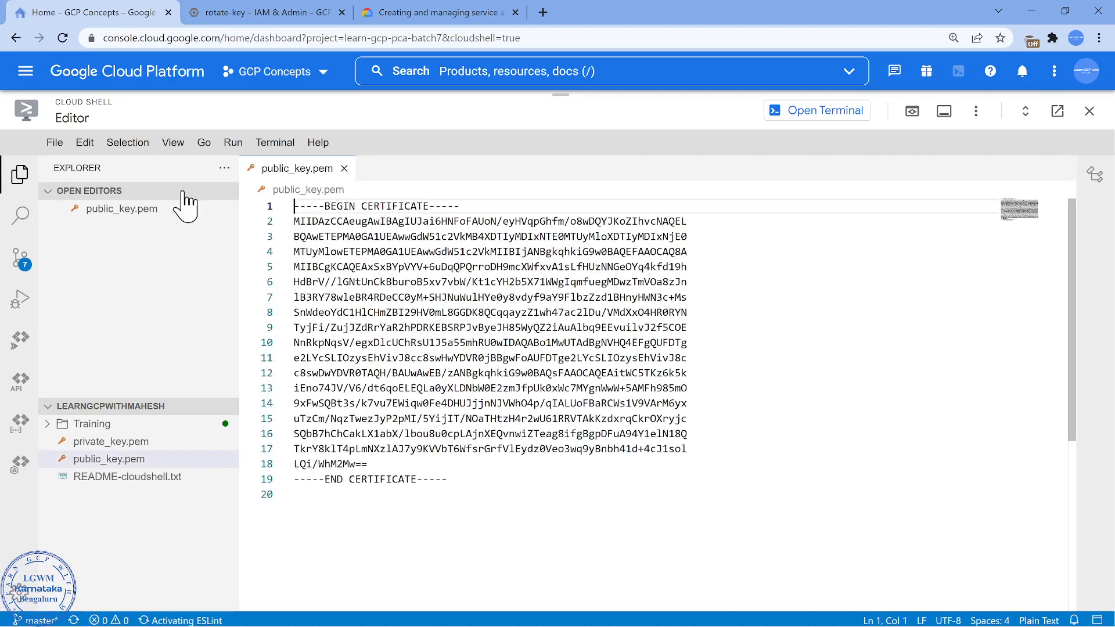
{"action": "left_click", "coordinate": [21, 174]}
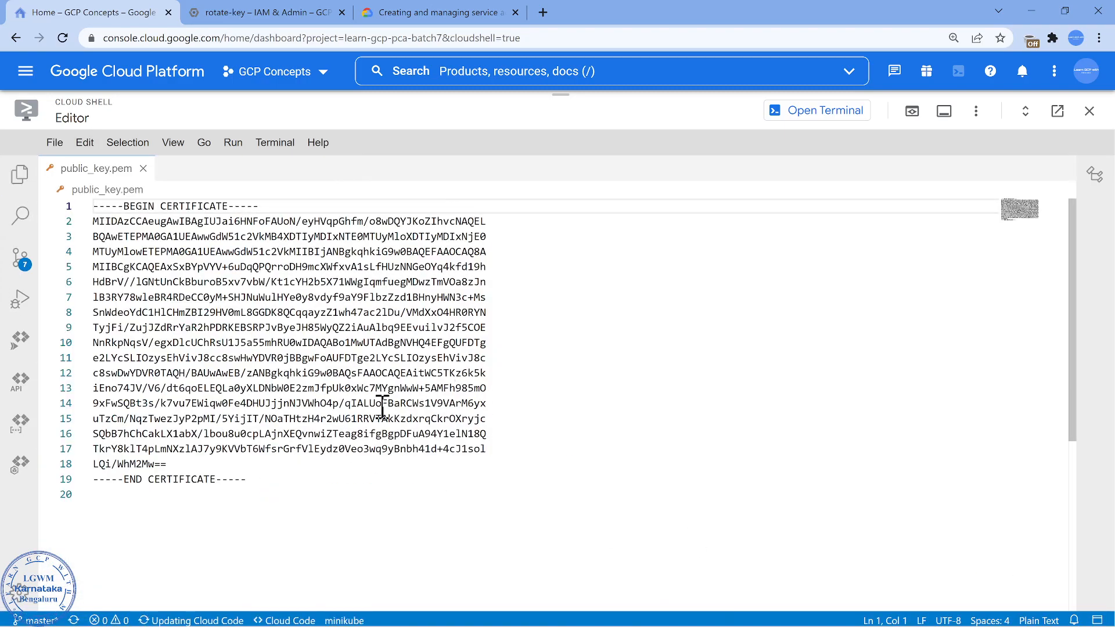
{"action": "key", "text": "ctrl+a"}
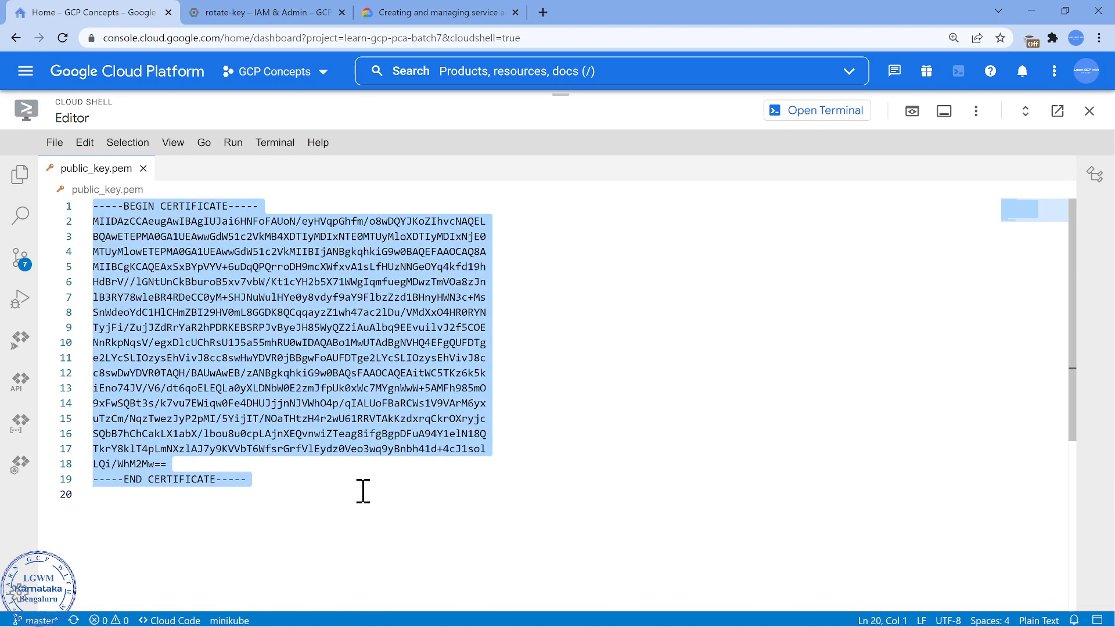
Return to the rotate-key account's keys list and show the ADD KEY options.
{"action": "left_click", "coordinate": [269, 12]}
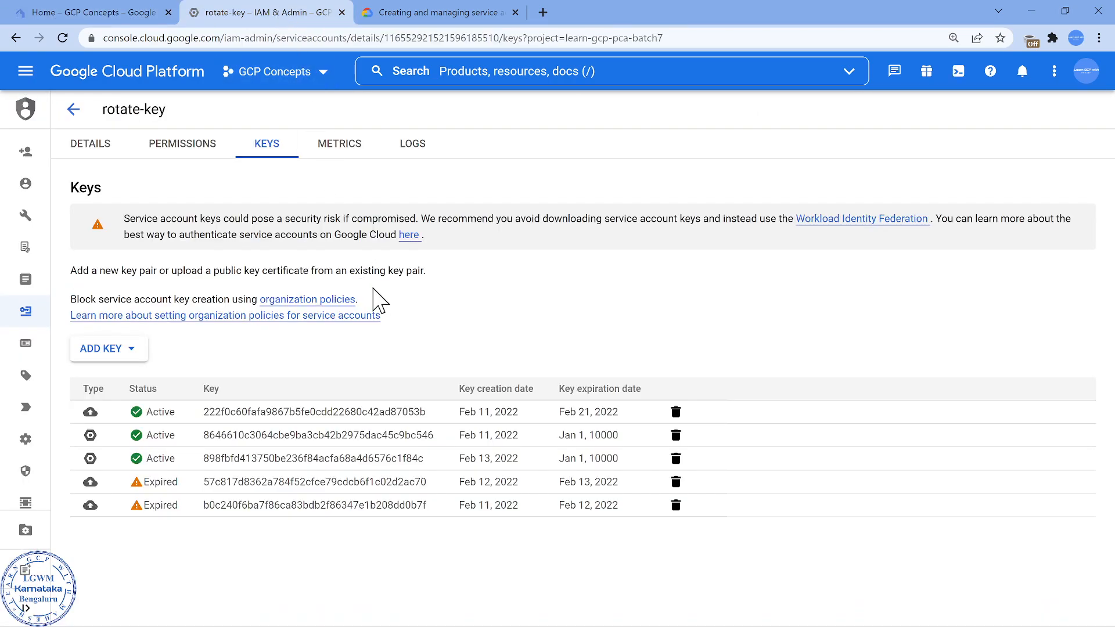
{"action": "mouse_move", "coordinate": [143, 443]}
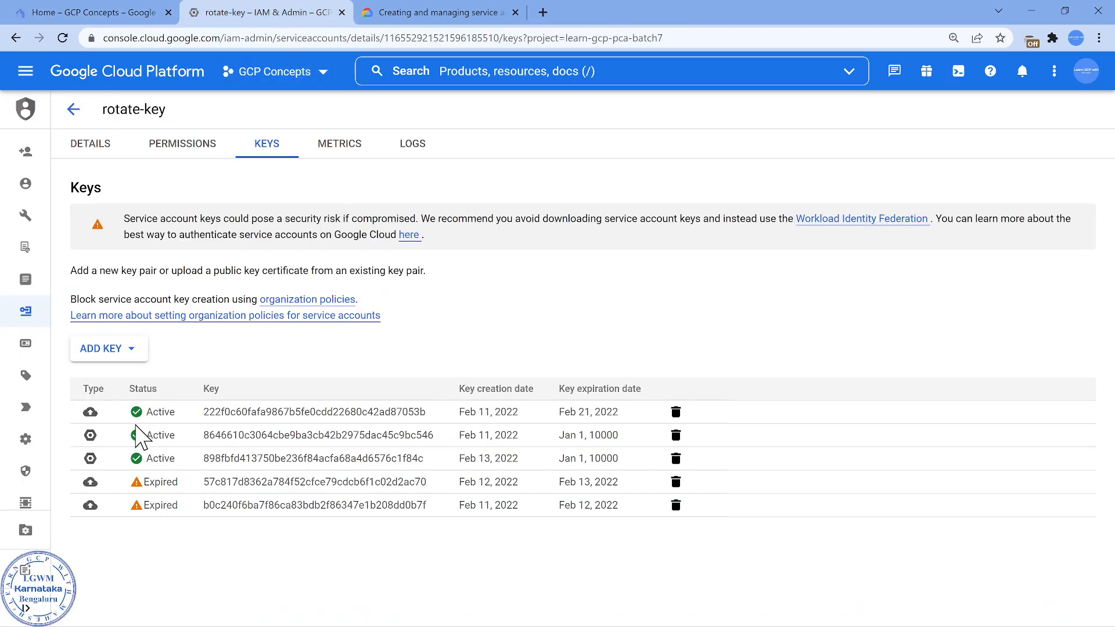
{"action": "mouse_move", "coordinate": [187, 442]}
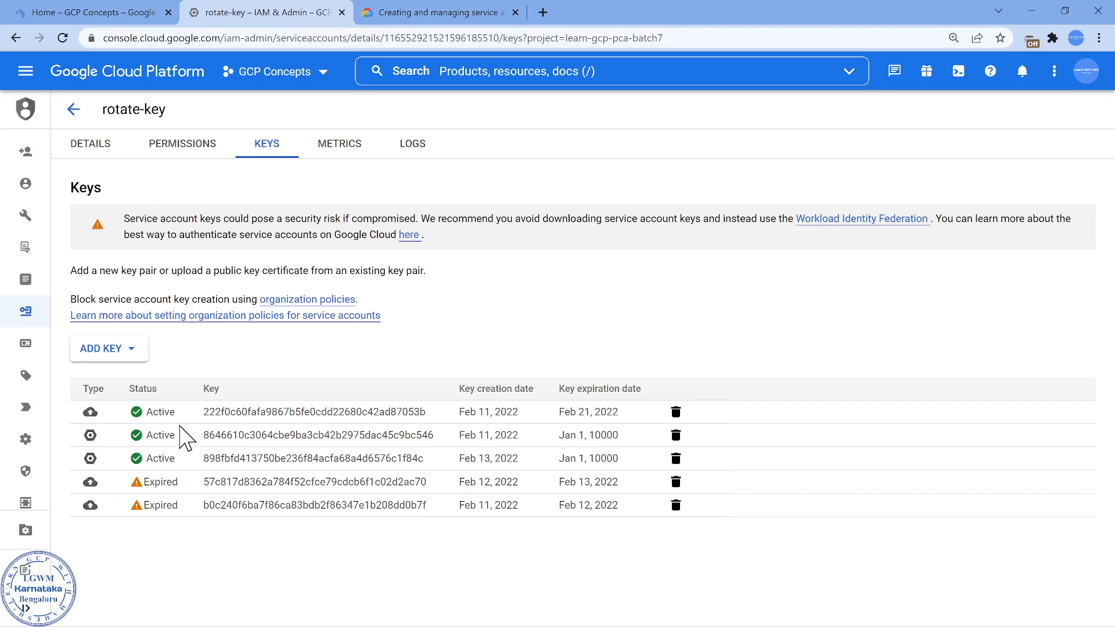
{"action": "mouse_move", "coordinate": [192, 476]}
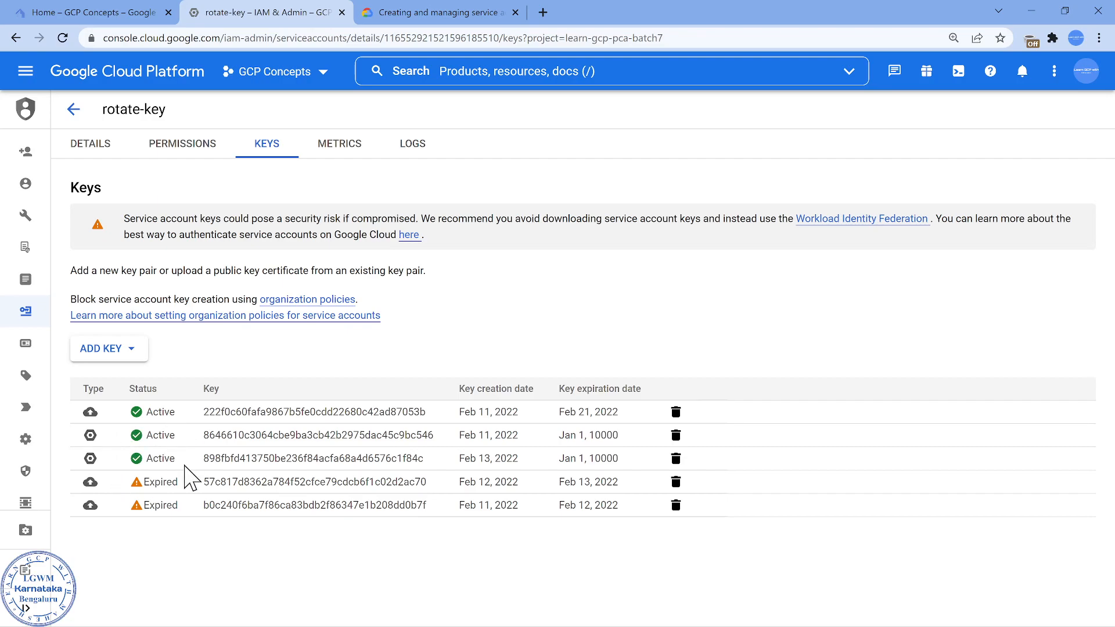
{"action": "left_click", "coordinate": [108, 349]}
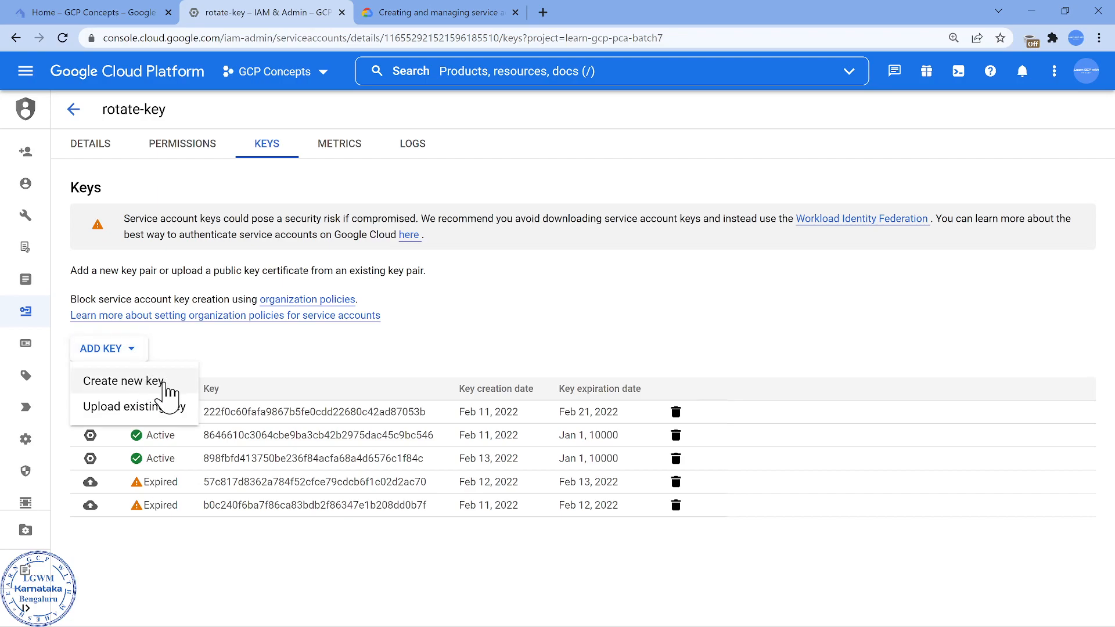
{"action": "mouse_move", "coordinate": [168, 395]}
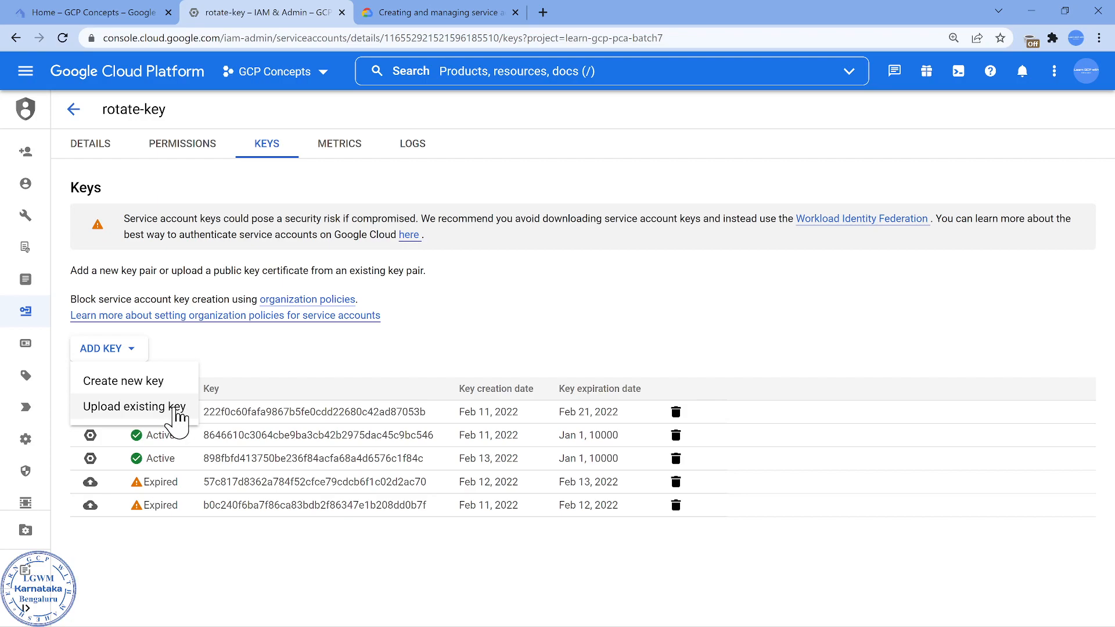
Upload the pasted certificate as an existing key, adding an active key expiring Feb 16, 2022.
{"action": "left_click", "coordinate": [134, 406]}
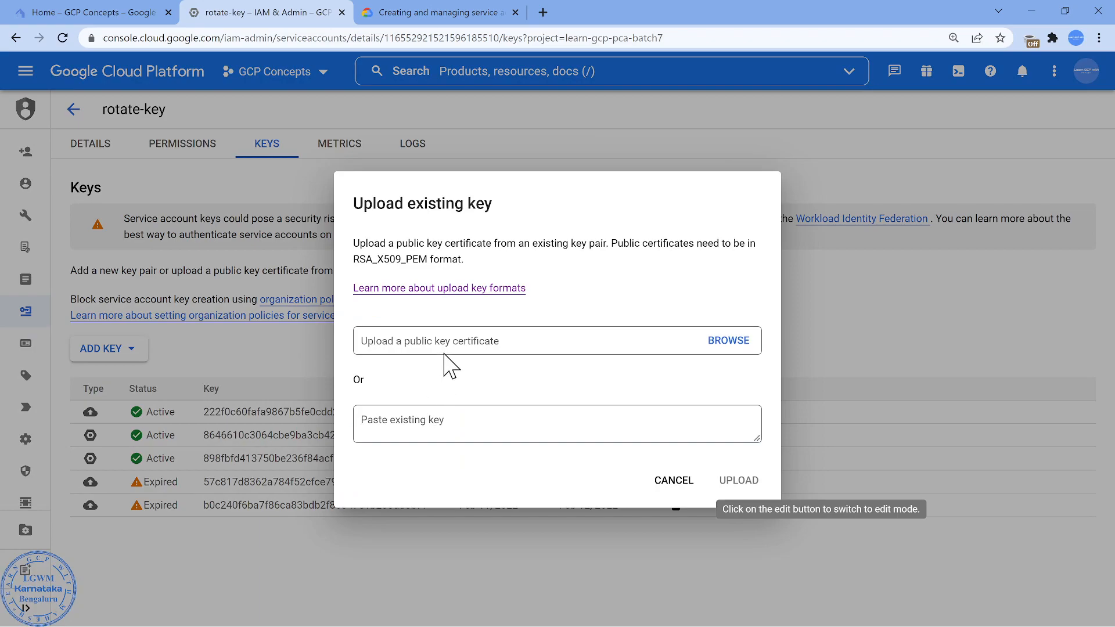
{"action": "mouse_move", "coordinate": [454, 395]}
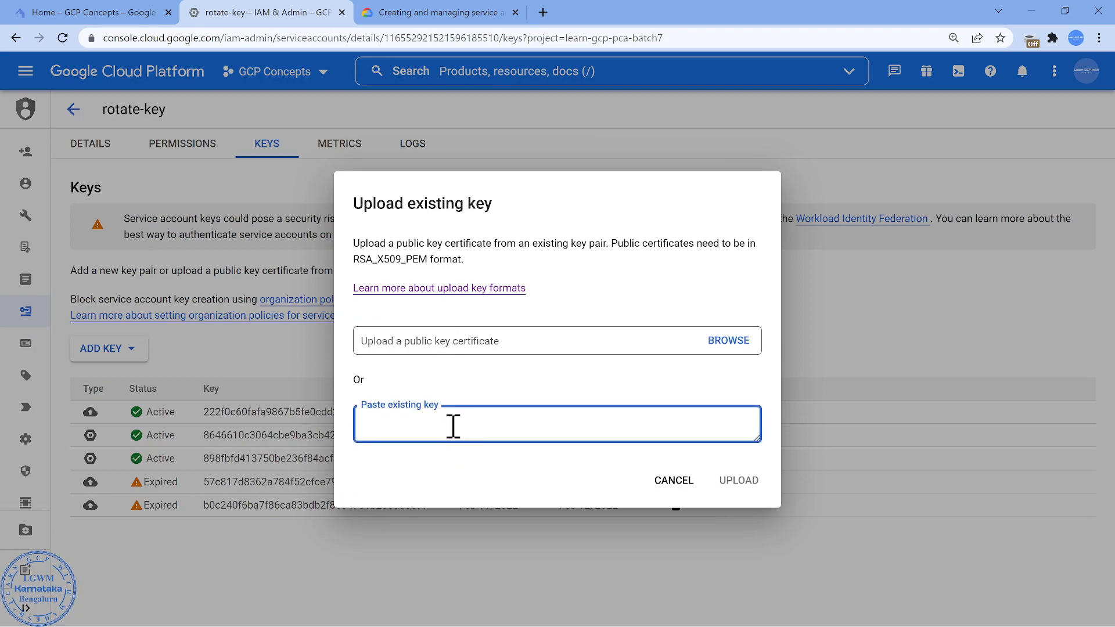
{"action": "type", "text": "-----END CERTIFICATE-----"}
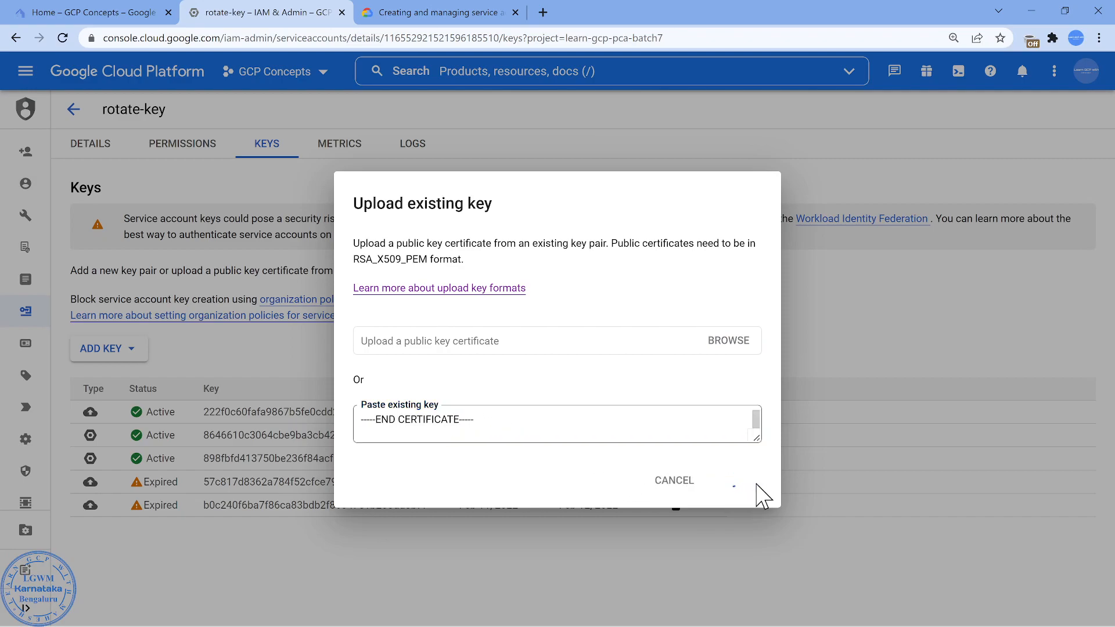
{"action": "mouse_move", "coordinate": [764, 506]}
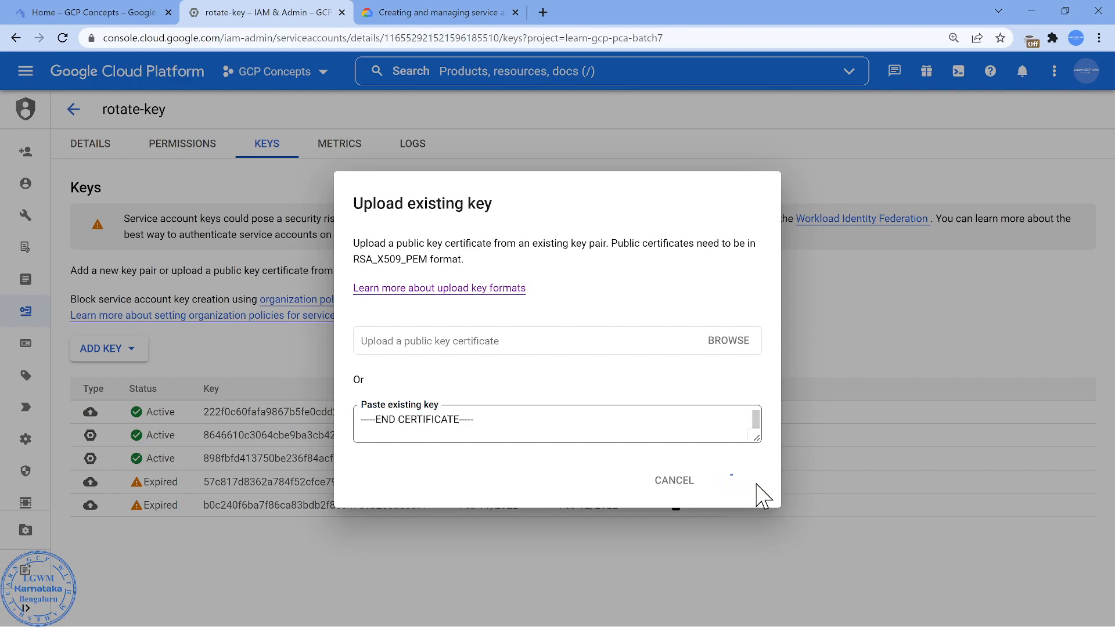
{"action": "left_click", "coordinate": [673, 480]}
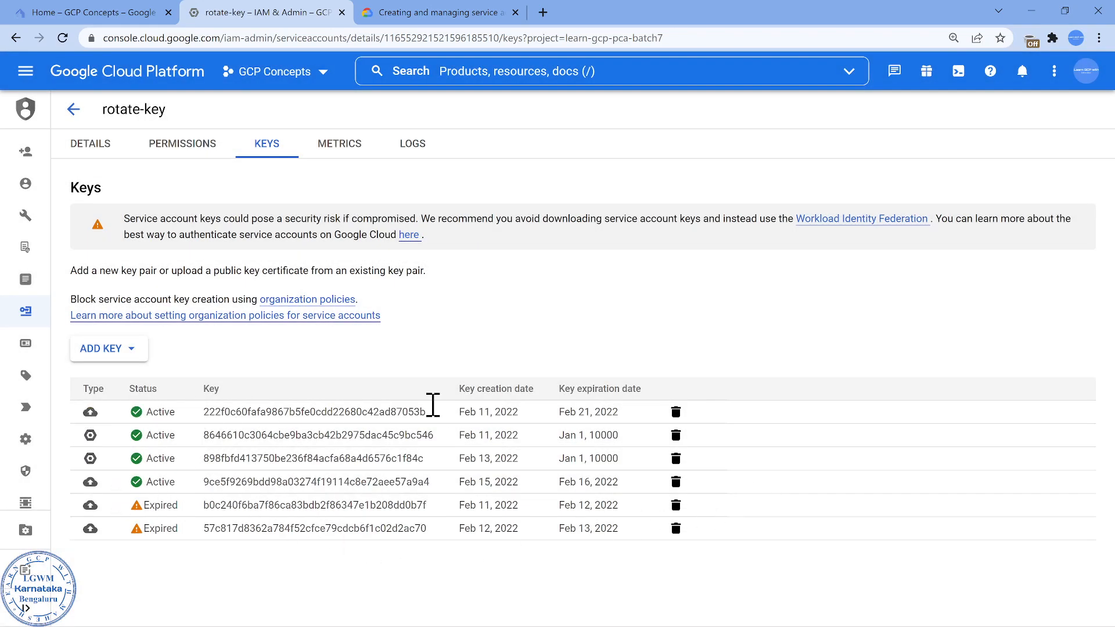
{"action": "mouse_move", "coordinate": [397, 523]}
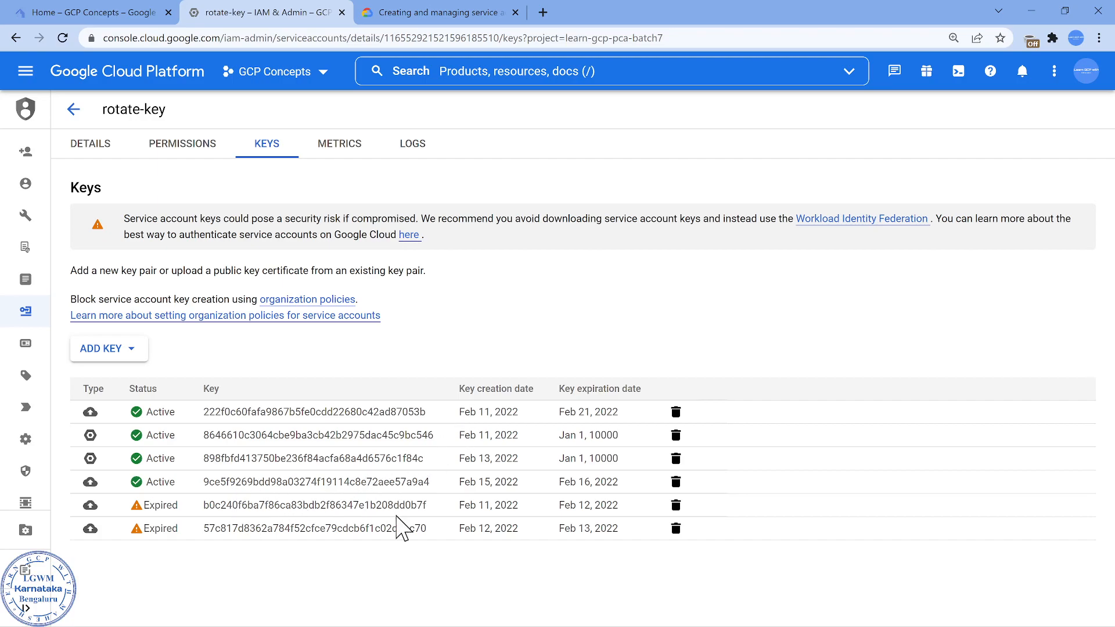
{"action": "mouse_move", "coordinate": [489, 443]}
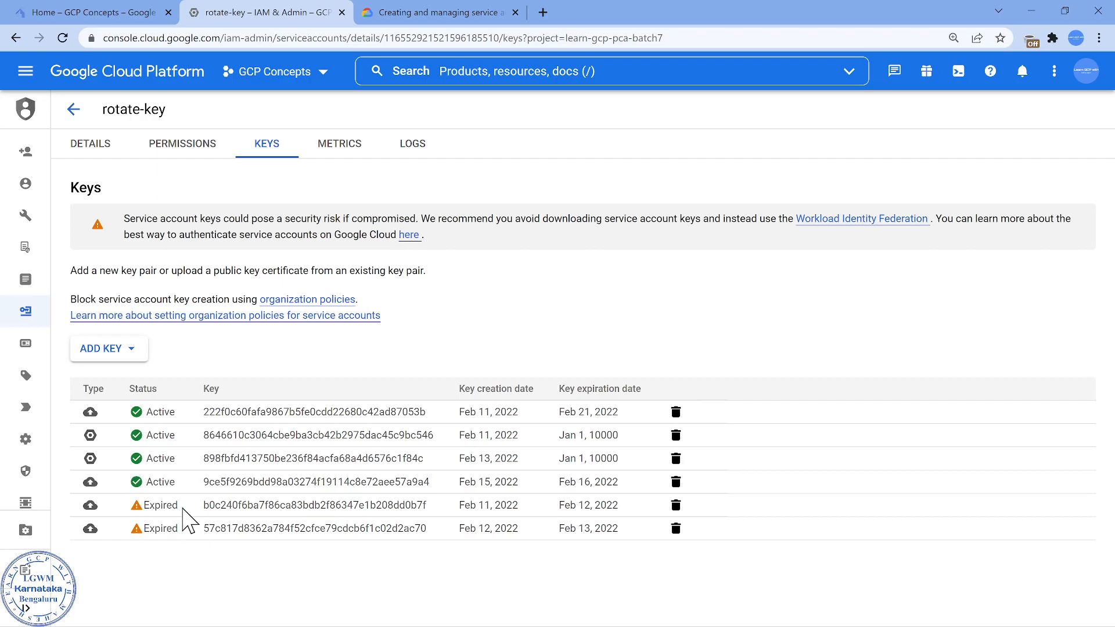
{"action": "double_click", "coordinate": [507, 482]}
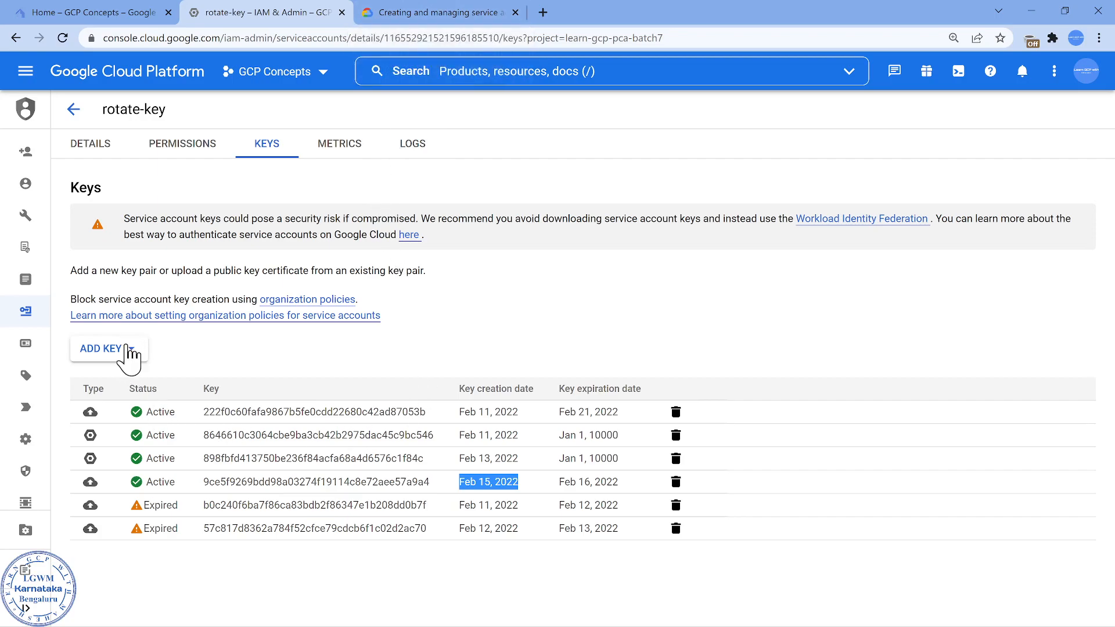
{"action": "mouse_move", "coordinate": [136, 379]}
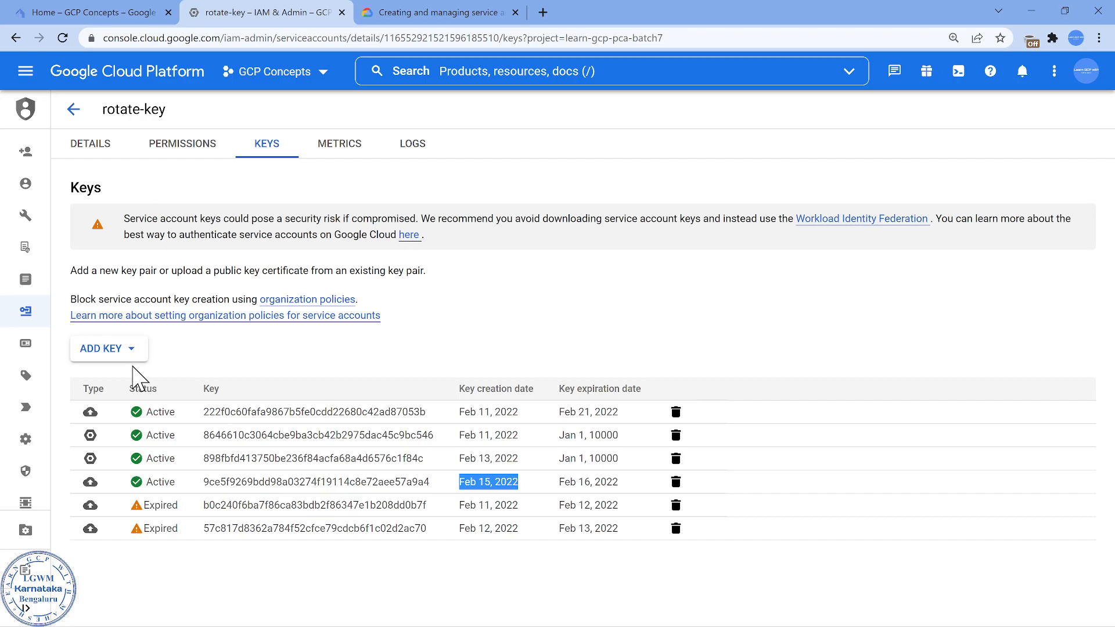
{"action": "mouse_move", "coordinate": [160, 15]}
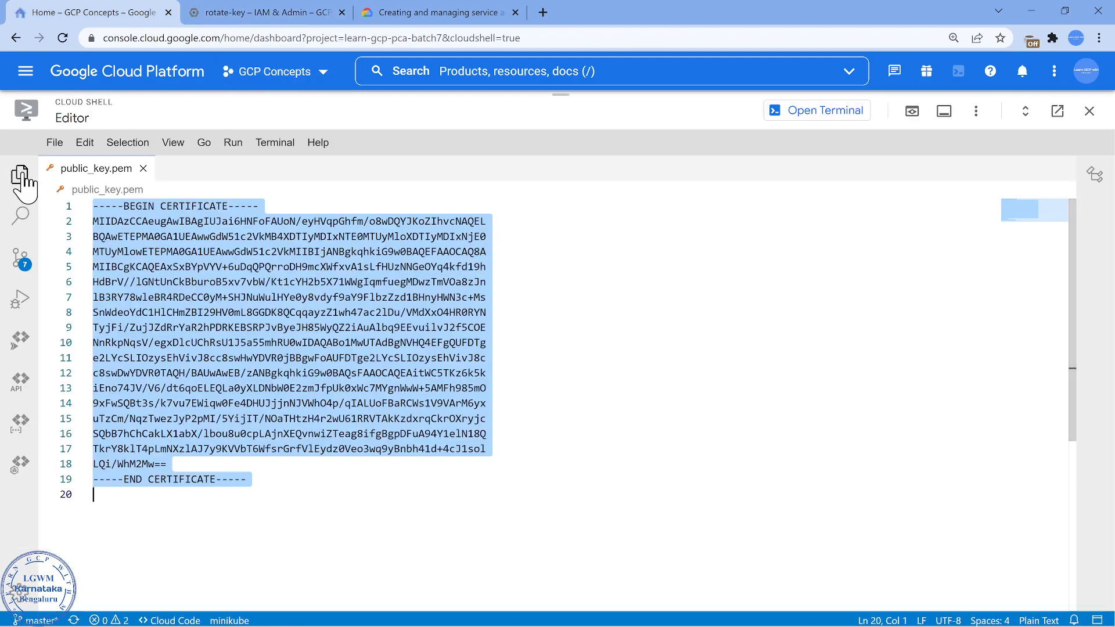
Open private_key.pem from the Explorer and select its entire private key text.
{"action": "left_click", "coordinate": [21, 176]}
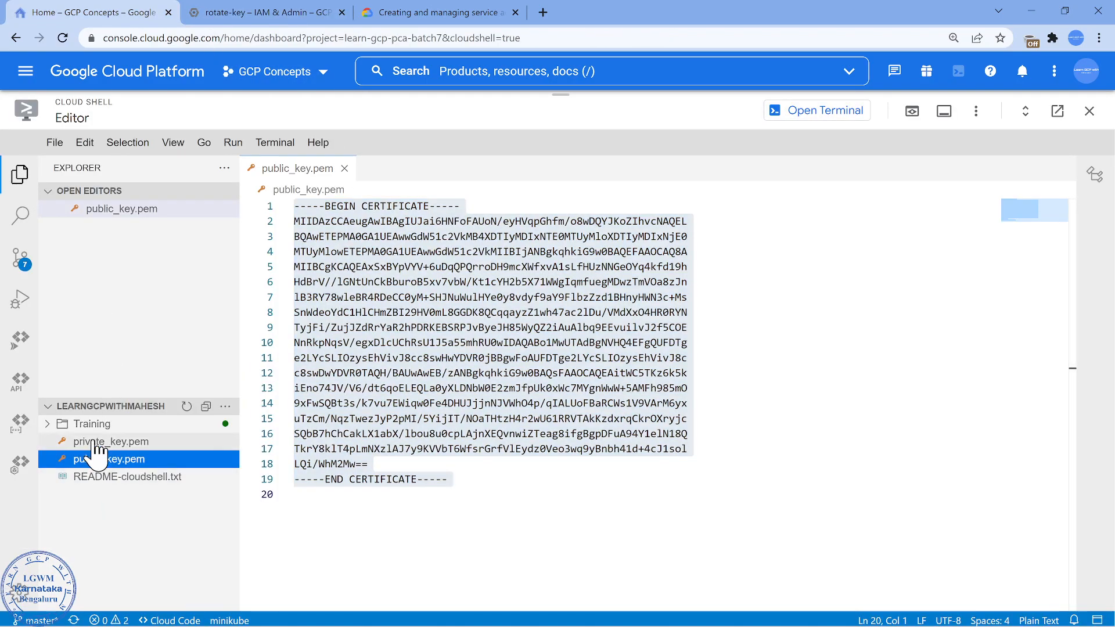
{"action": "double_click", "coordinate": [111, 441]}
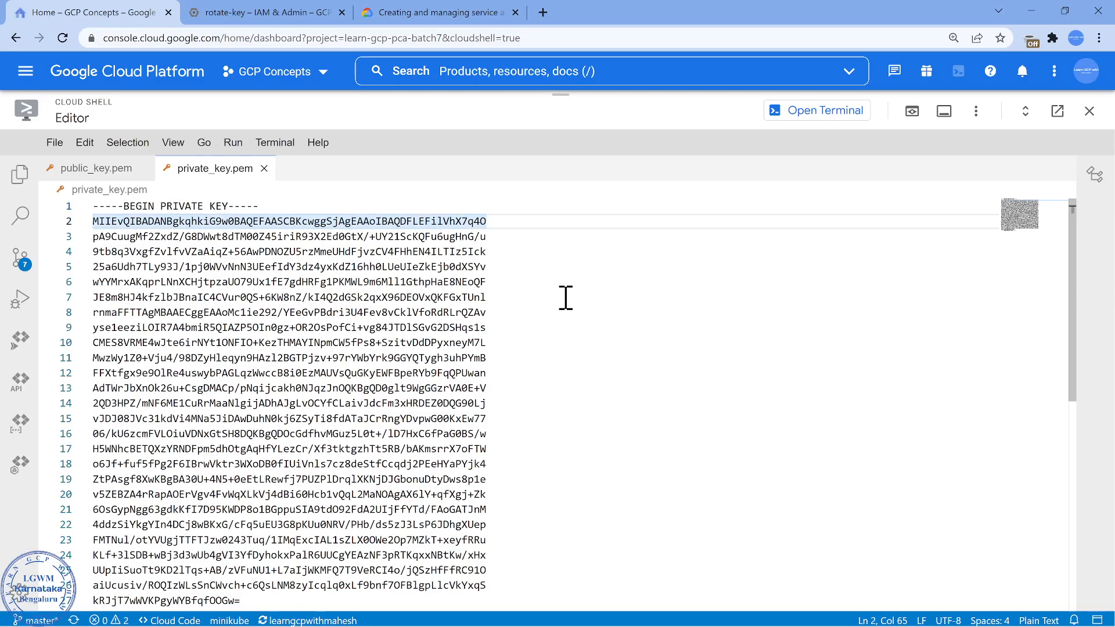
{"action": "key", "text": "Ctrl+a"}
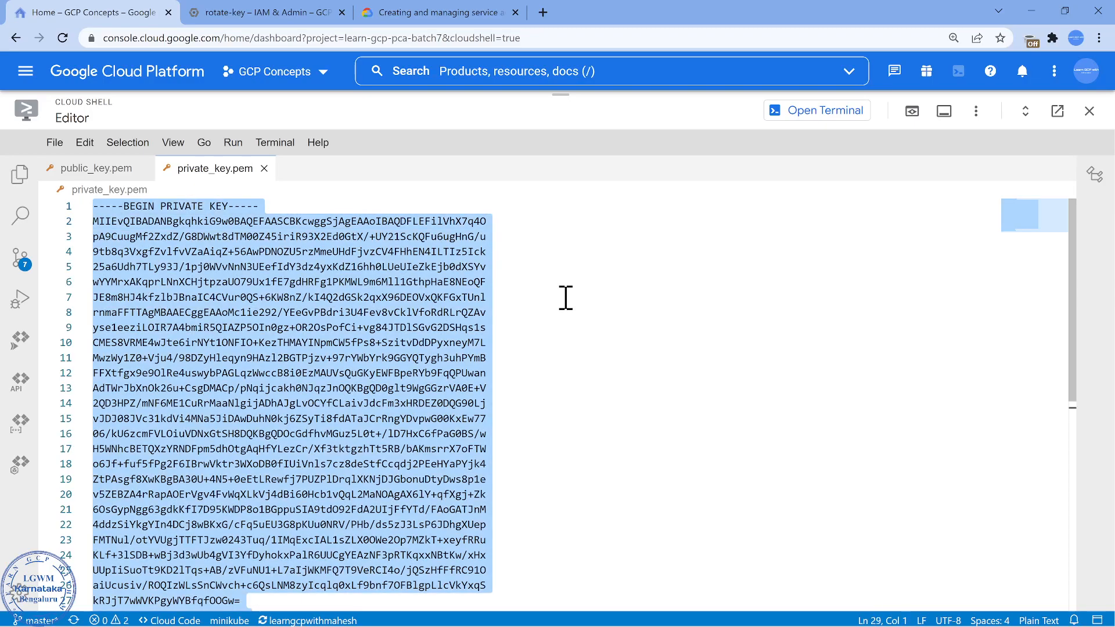
{"action": "mouse_move", "coordinate": [671, 408]}
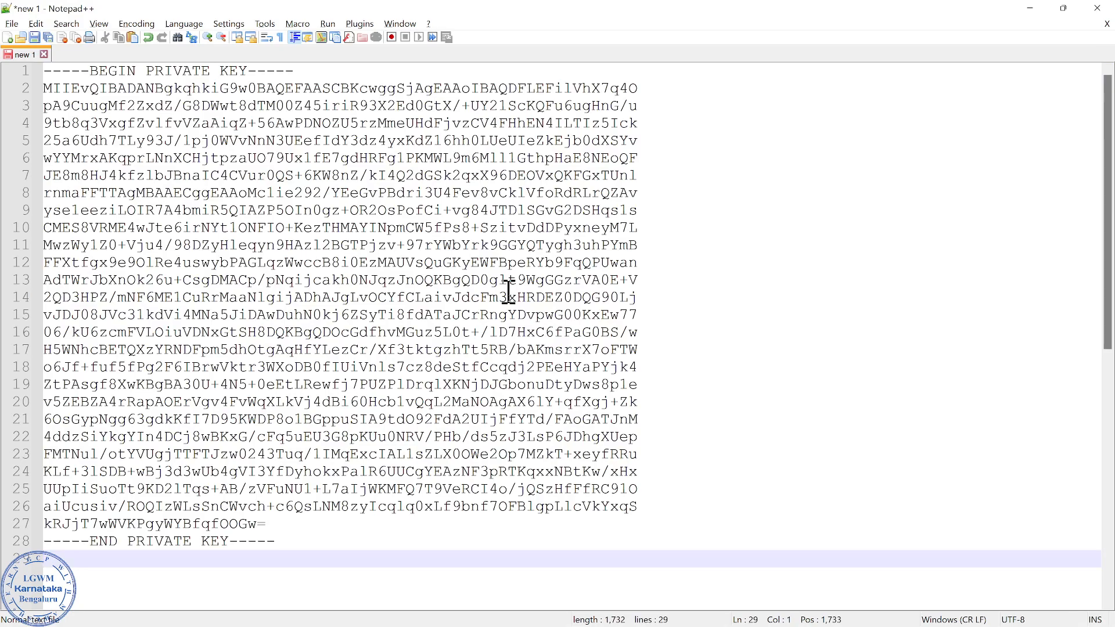
Replace all \n line breaks to flatten the private key into one line, then select it.
{"action": "key", "text": "Ctrl+h"}
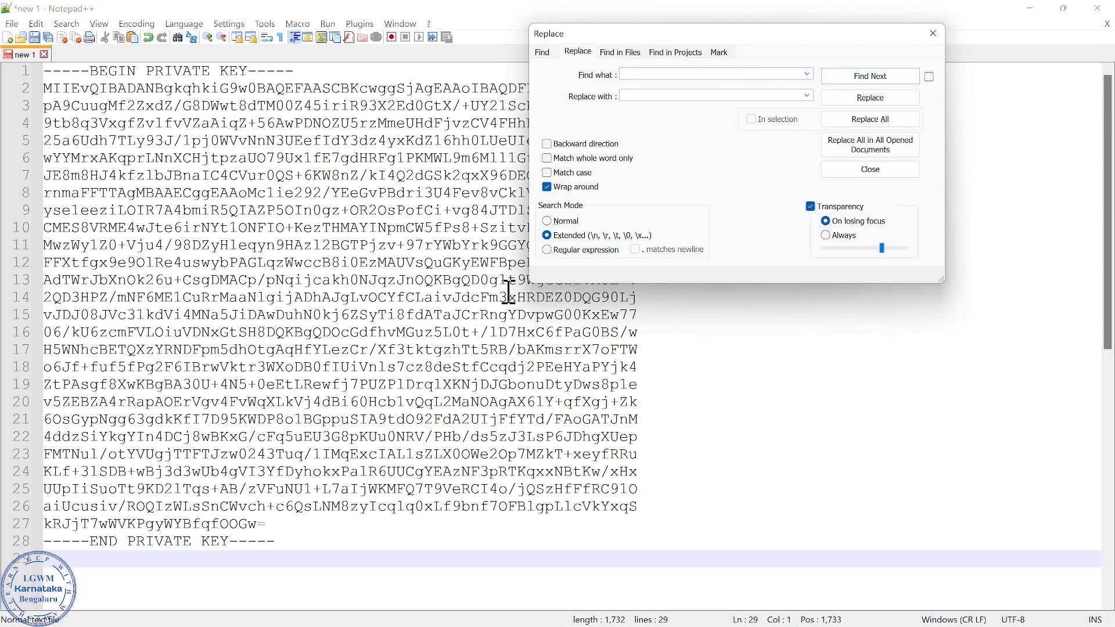
{"action": "type", "text": "\\n"}
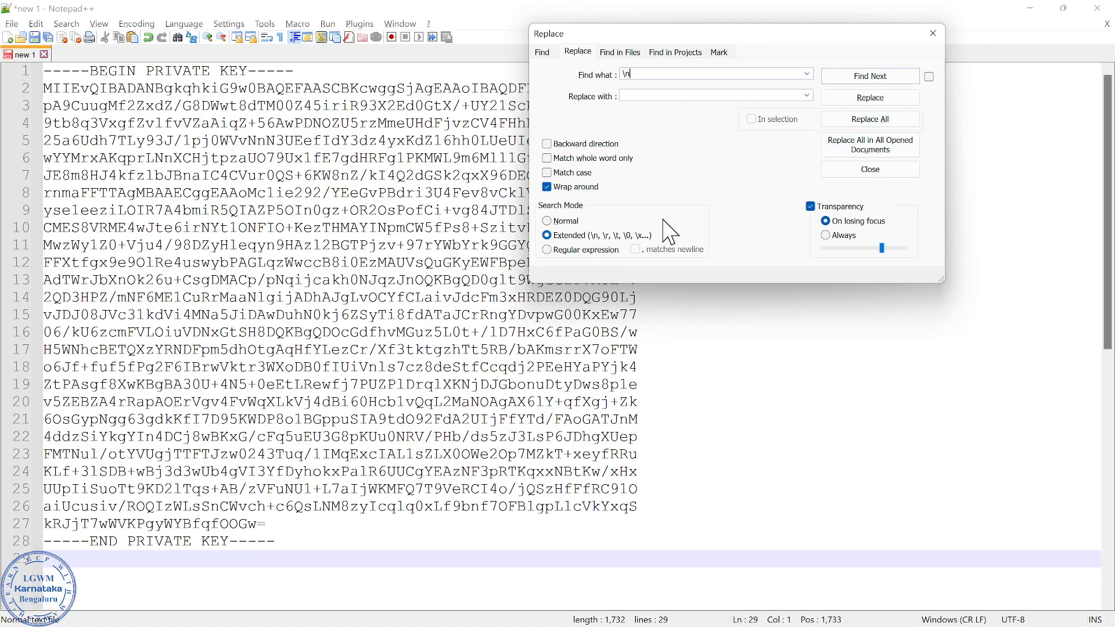
{"action": "left_click", "coordinate": [870, 119]}
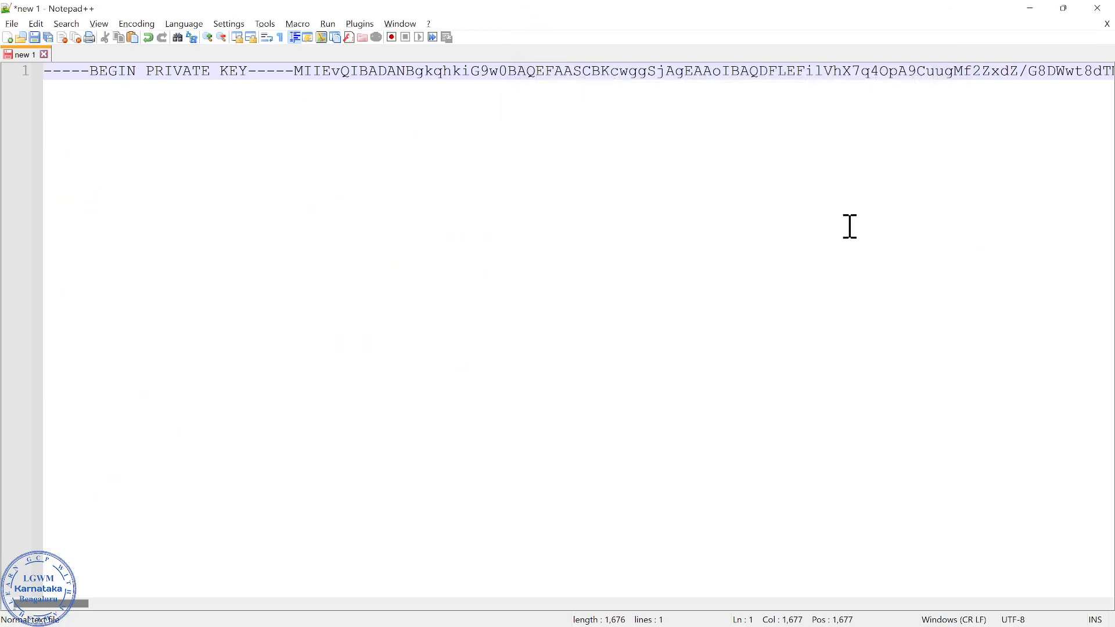
{"action": "key", "text": "ctrl+a"}
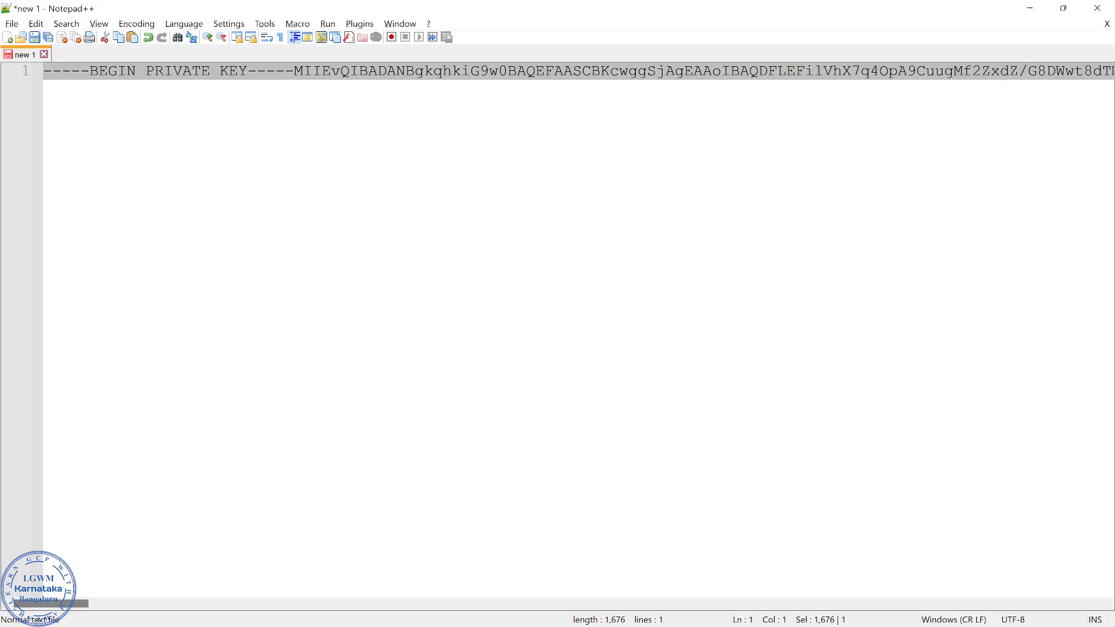
{"action": "key", "text": "alt+tab"}
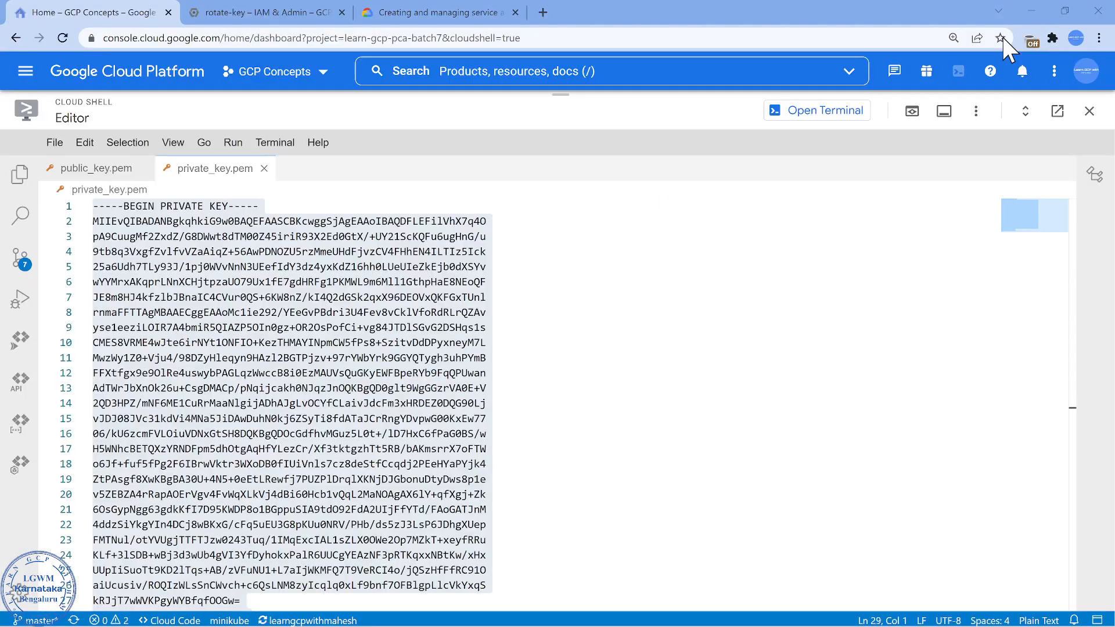
Paste the one-line private key into the private-key placeholder of the docs' sample key JSON.
{"action": "left_click", "coordinate": [448, 12]}
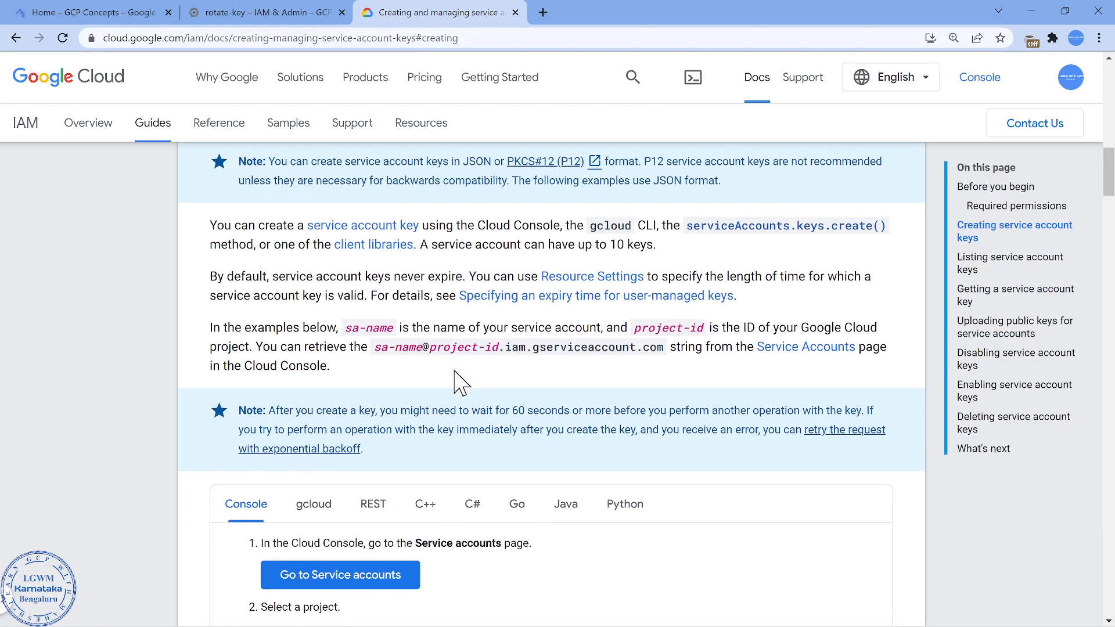
{"action": "scroll", "scroll_direction": "down", "scroll_amount": 3}
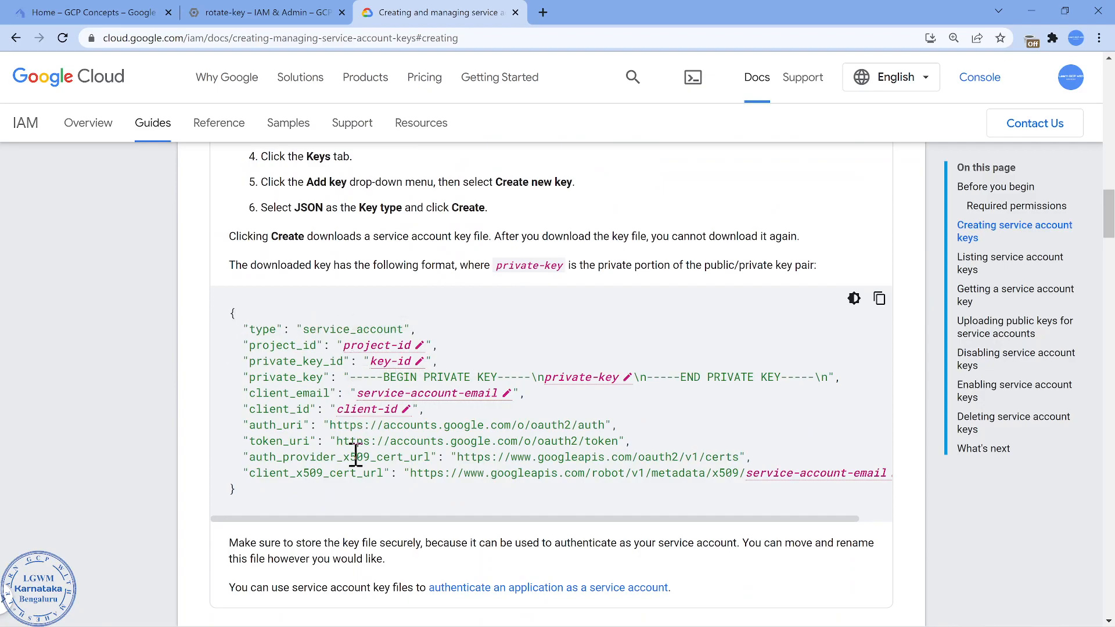
{"action": "mouse_move", "coordinate": [375, 424]}
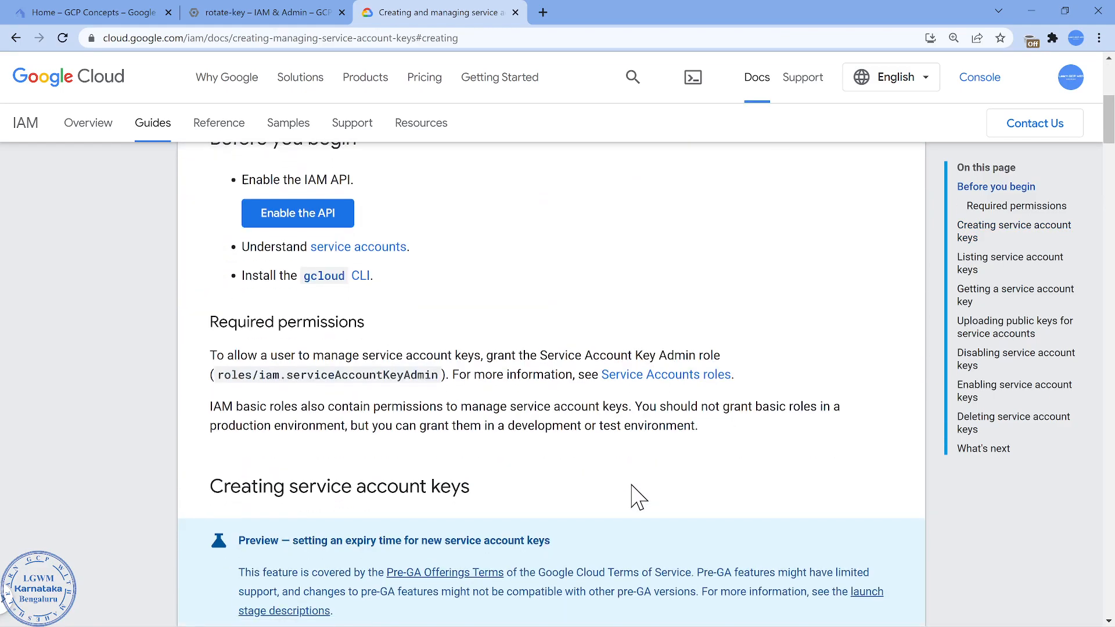
{"action": "scroll", "scroll_direction": "down", "scroll_amount": 3}
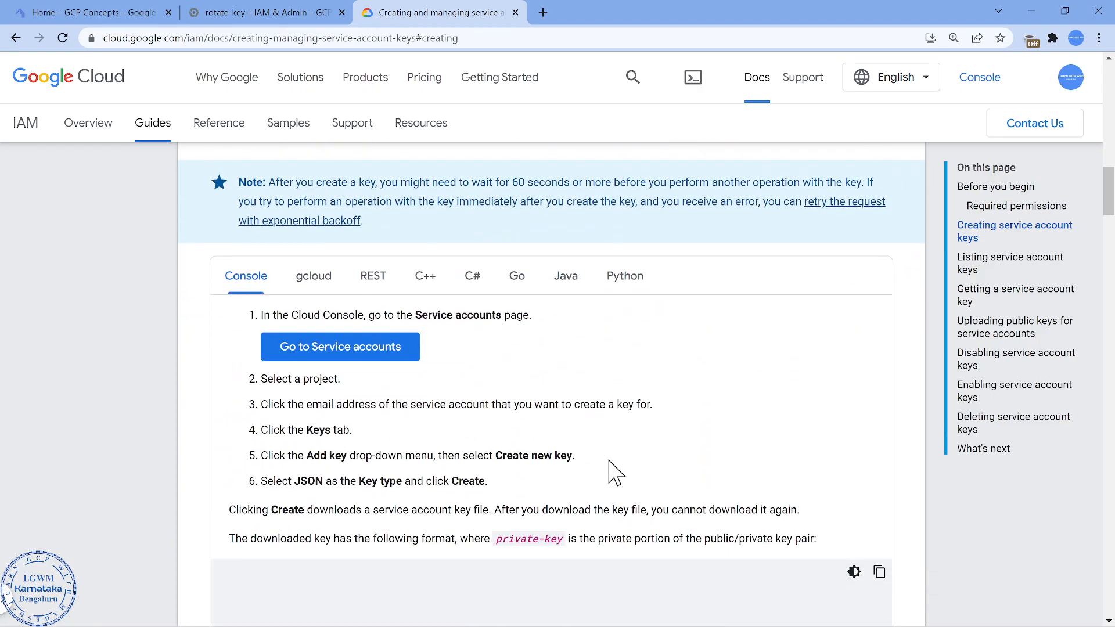
{"action": "scroll", "scroll_direction": "down", "scroll_amount": 3}
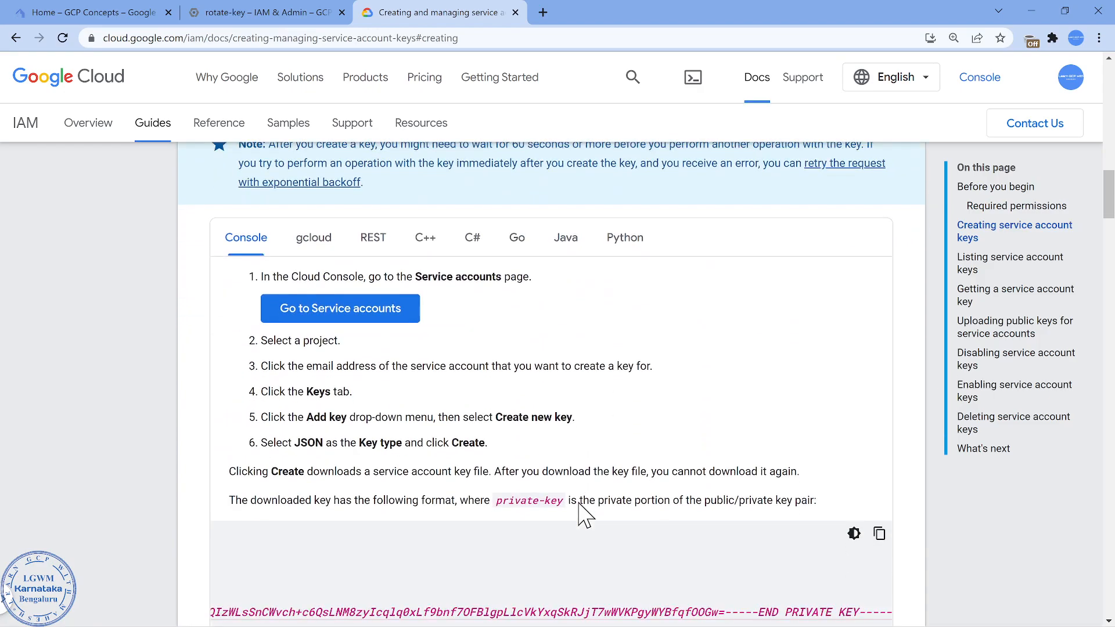
{"action": "scroll", "scroll_direction": "down", "scroll_amount": 3}
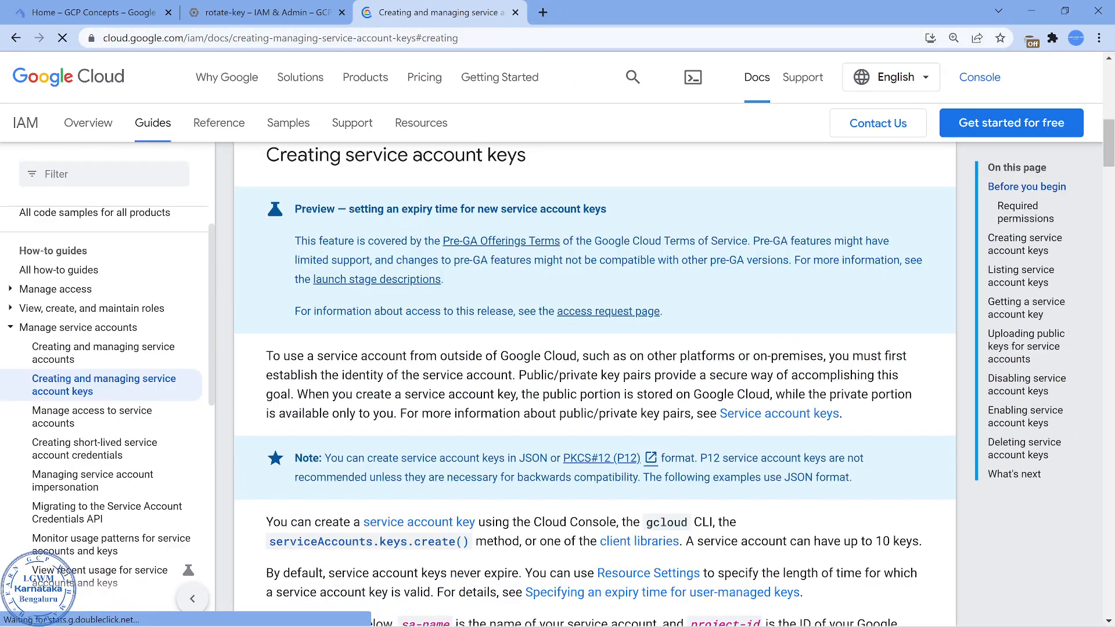
{"action": "scroll", "scroll_direction": "down", "scroll_amount": 3}
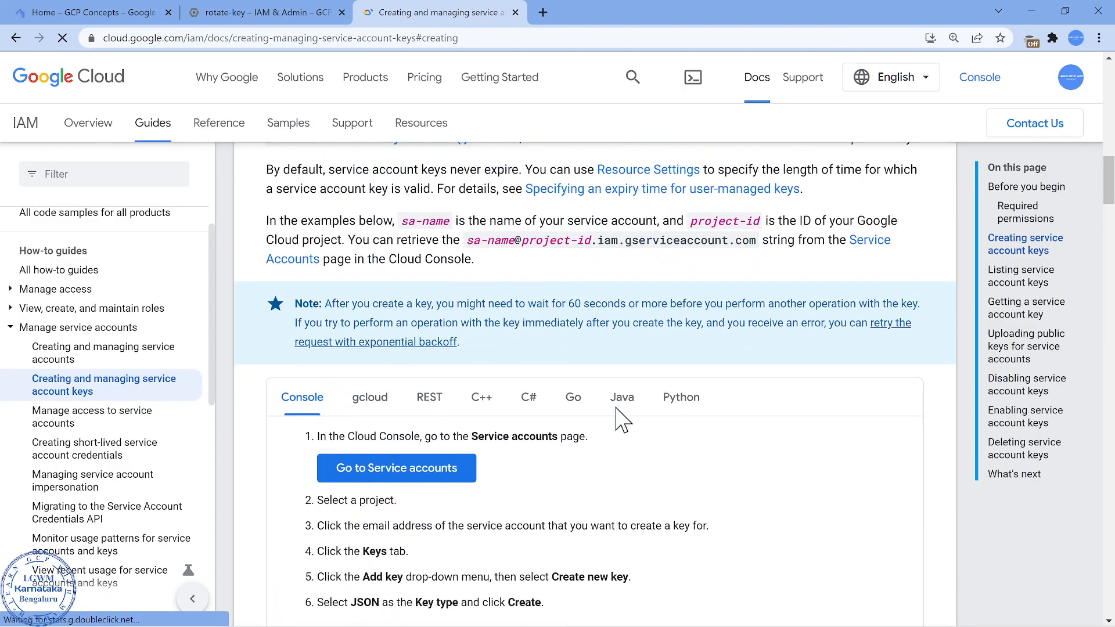
{"action": "scroll", "scroll_direction": "down", "scroll_amount": 3}
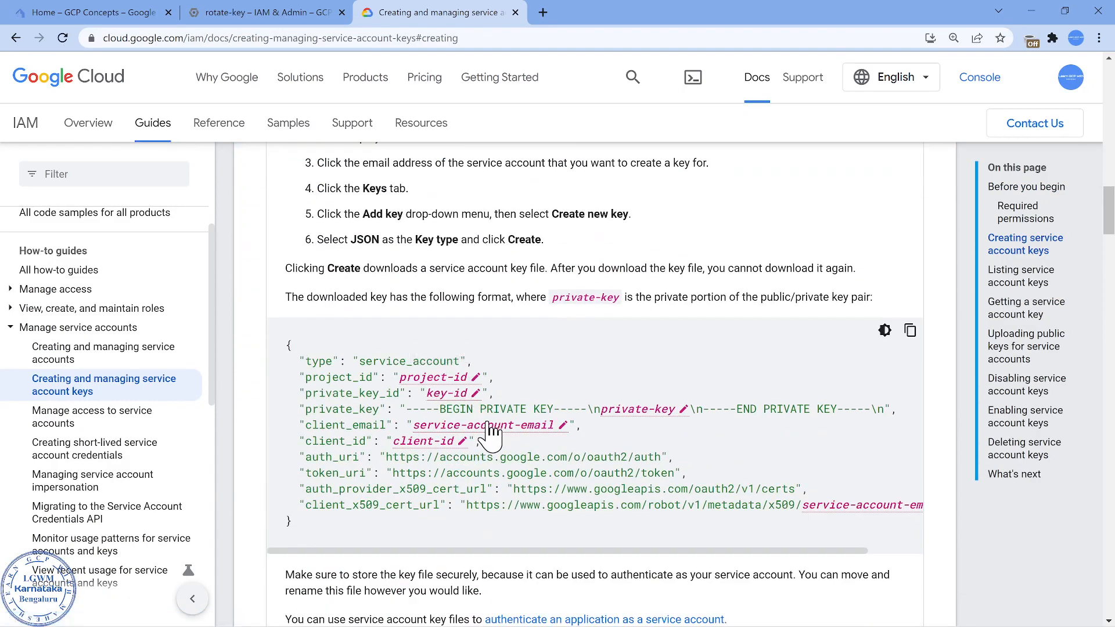
{"action": "mouse_move", "coordinate": [518, 408]}
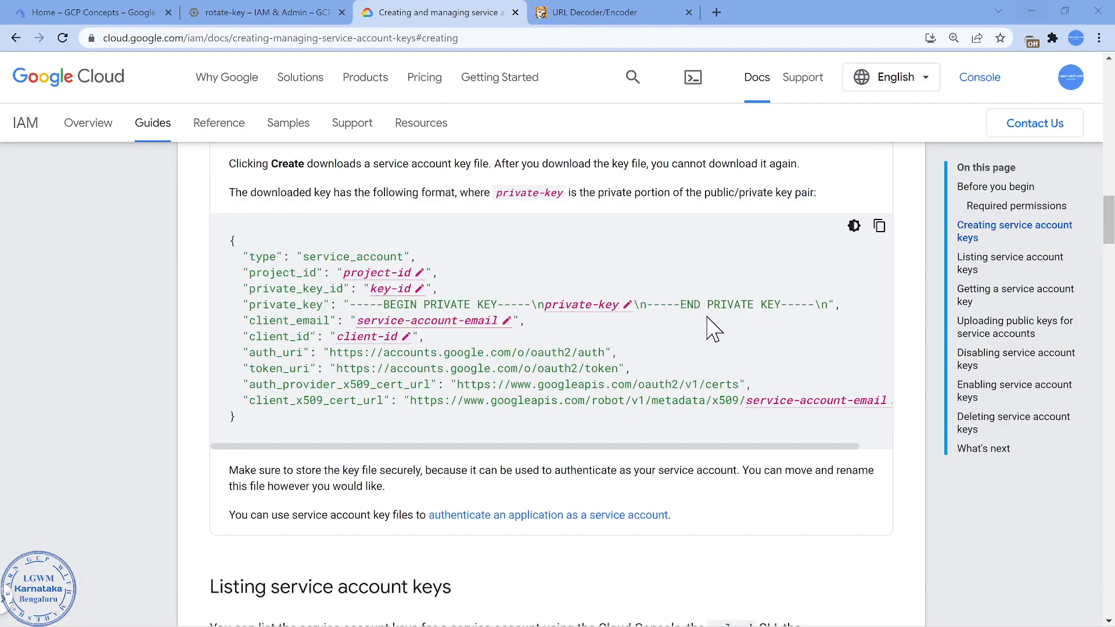
{"action": "left_click", "coordinate": [580, 305]}
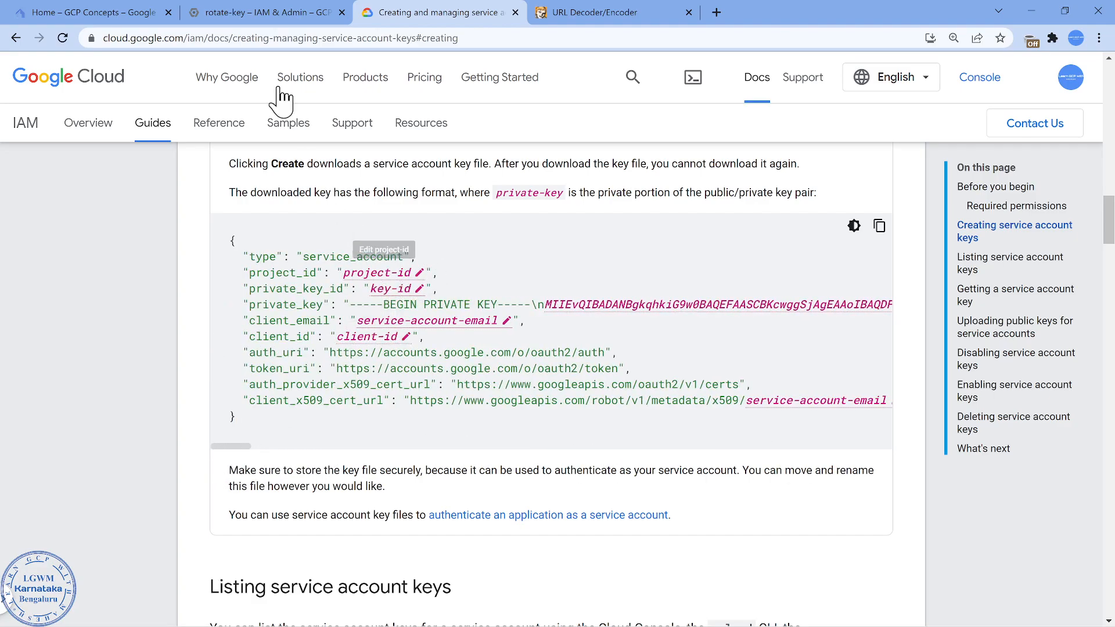
{"action": "left_click", "coordinate": [263, 13]}
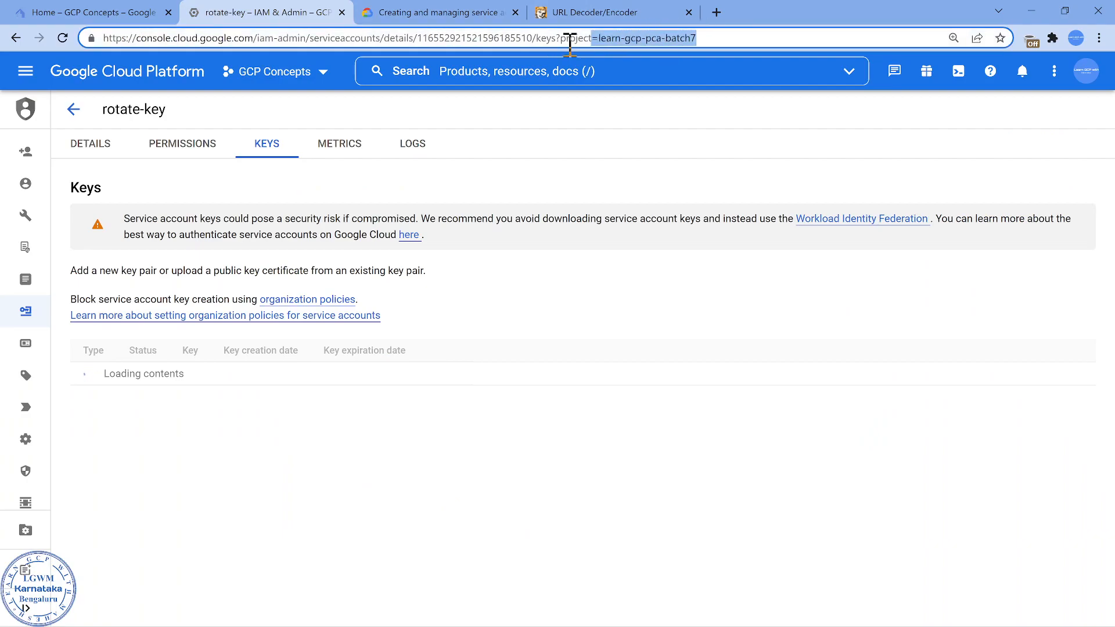
Set the sample's project_id to learn-gcp-pca-batch7 and add the key ID from the keys list.
{"action": "left_click", "coordinate": [439, 11]}
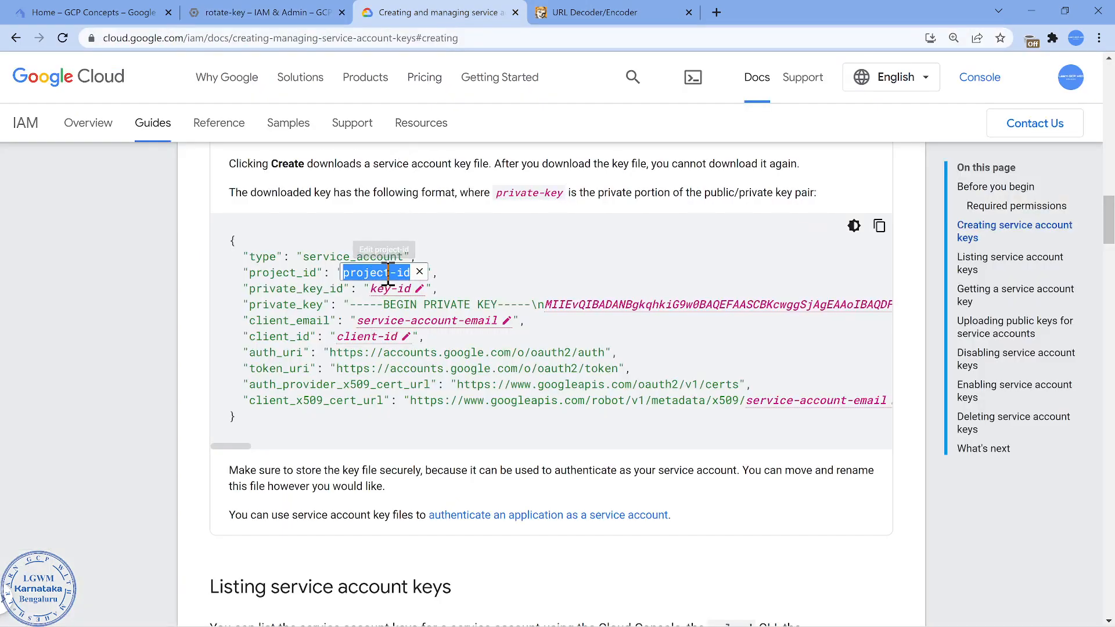
{"action": "type", "text": "learn-gcp-pca-batch7"}
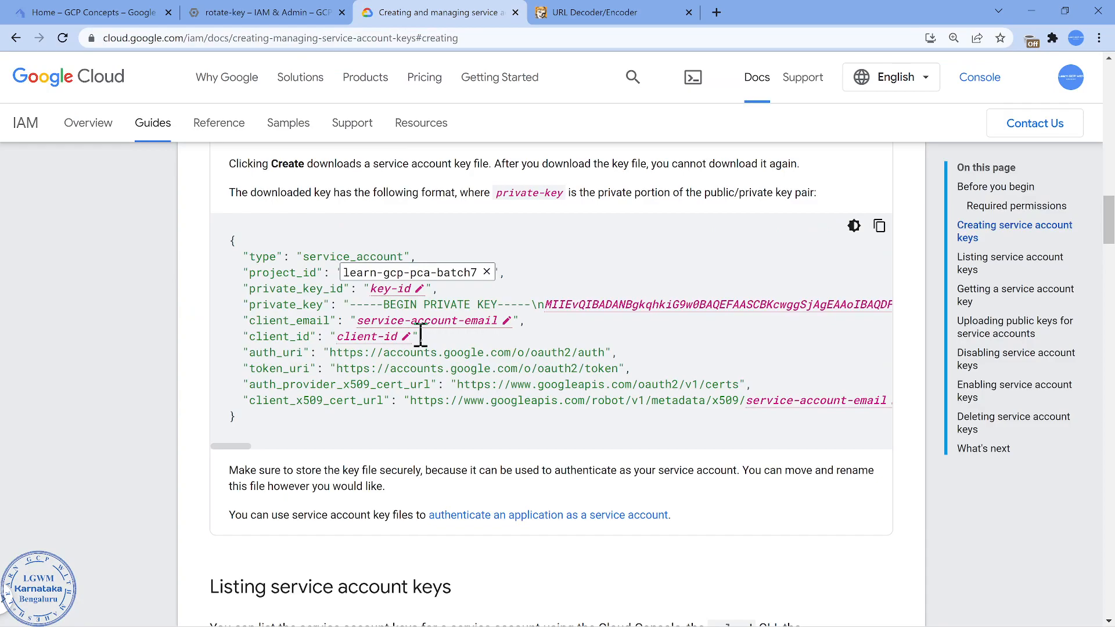
{"action": "mouse_move", "coordinate": [417, 290]}
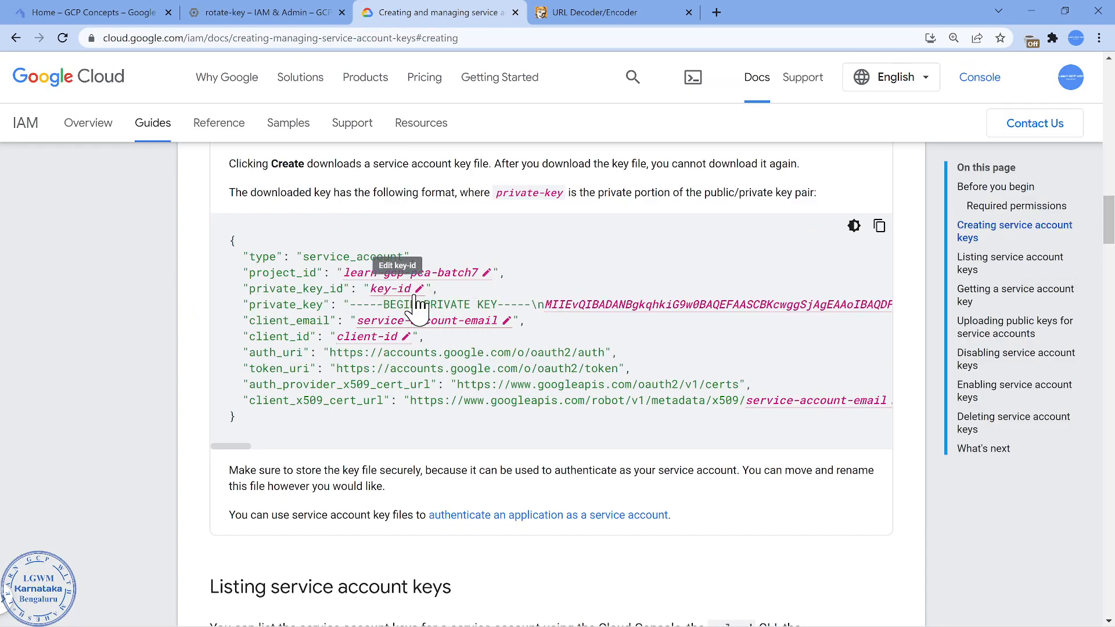
{"action": "left_click", "coordinate": [269, 12]}
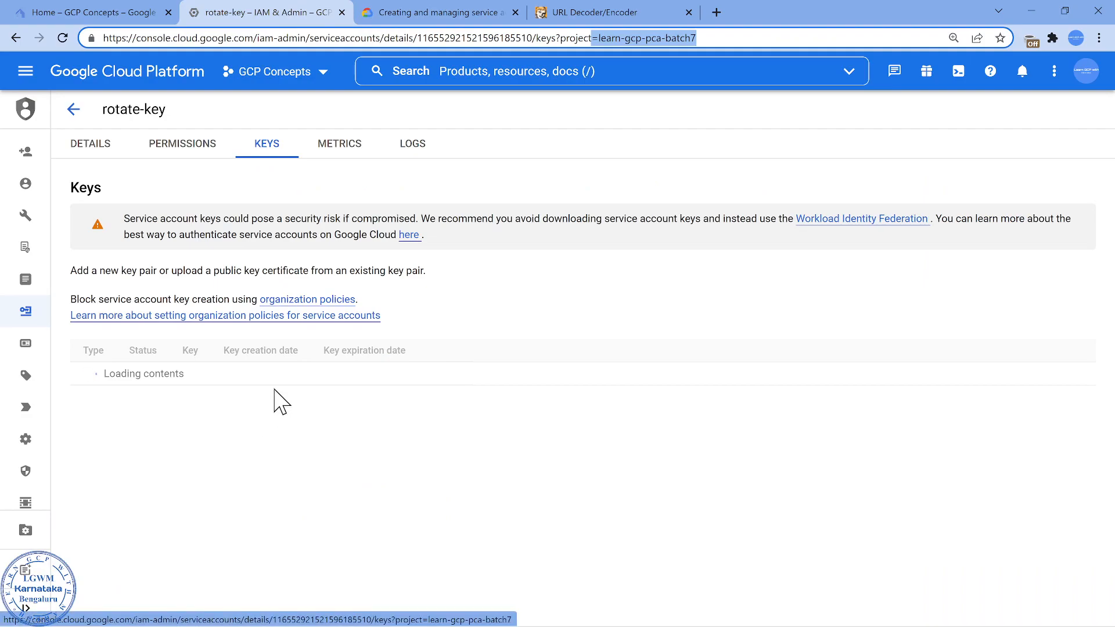
{"action": "left_click", "coordinate": [182, 143]}
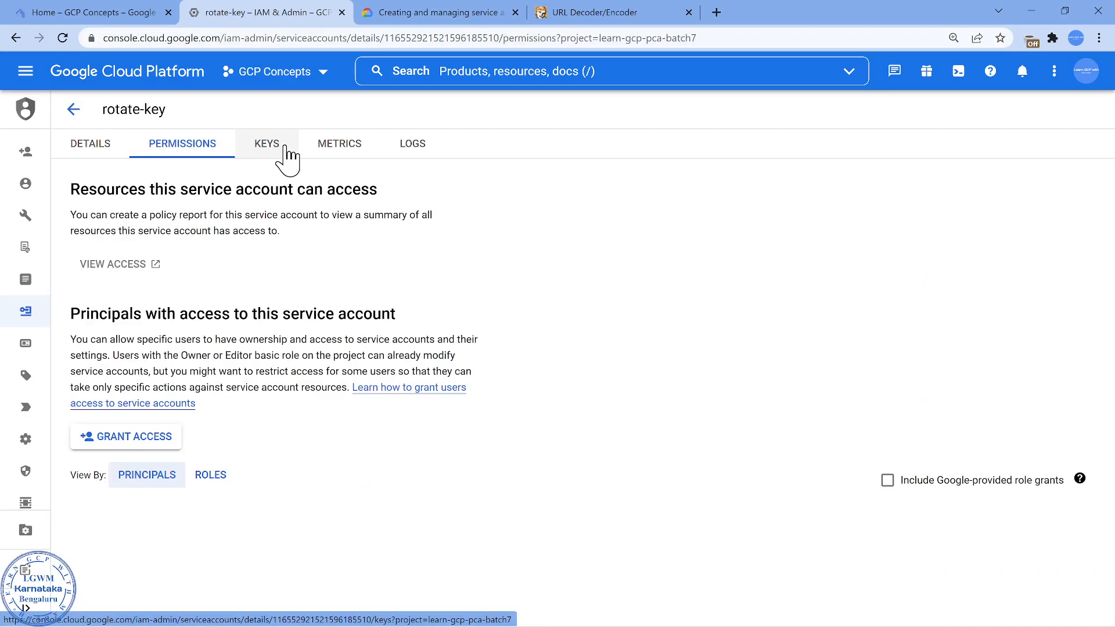
{"action": "left_click", "coordinate": [266, 143]}
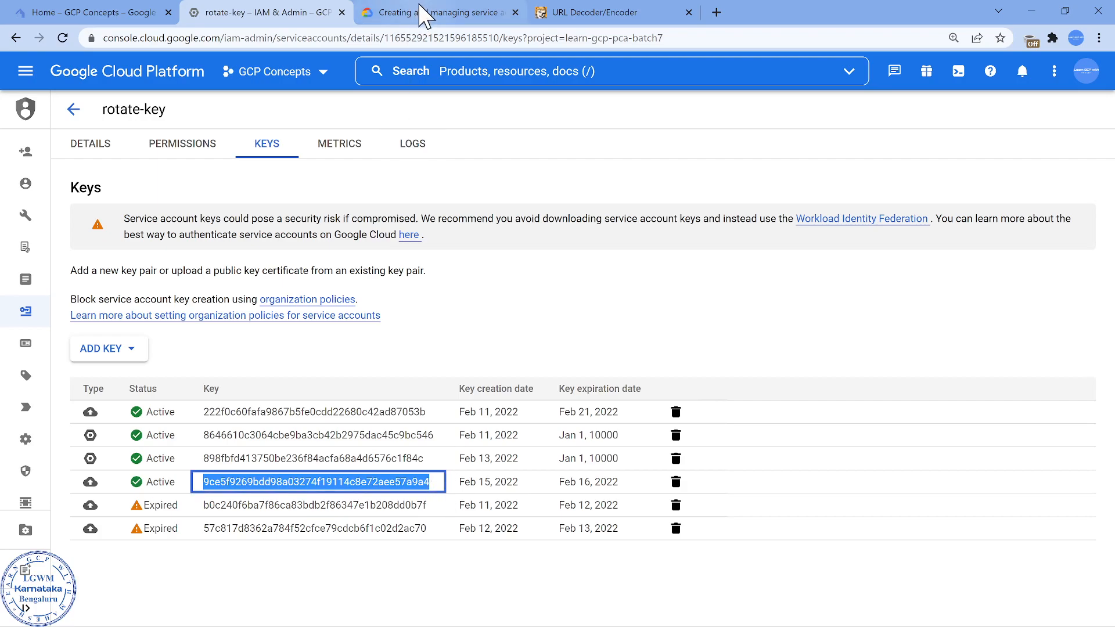
{"action": "left_click", "coordinate": [443, 12]}
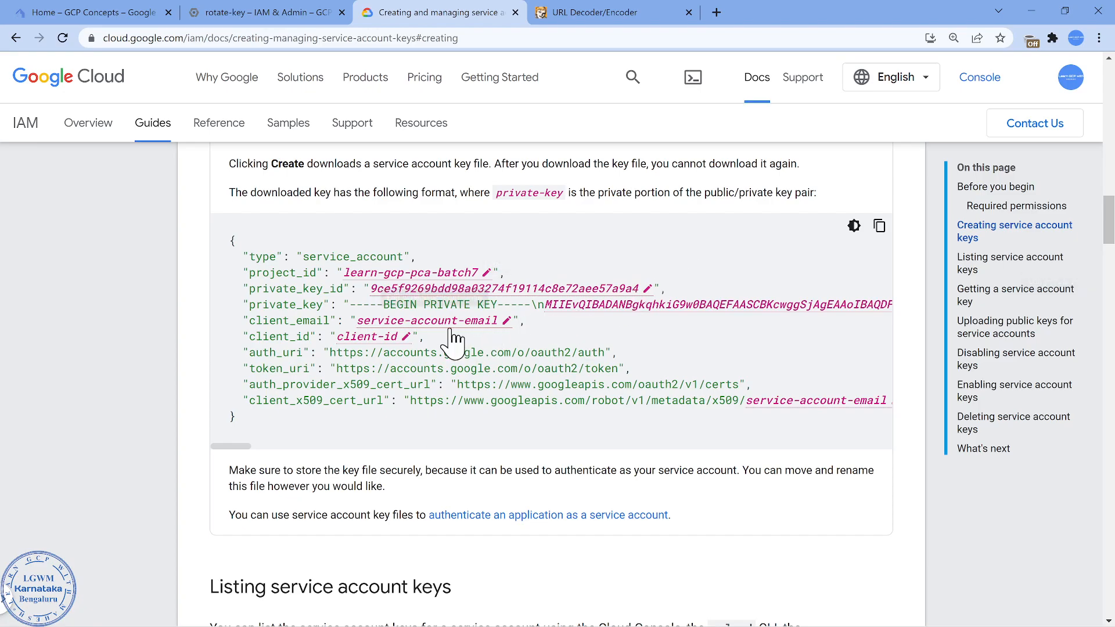
Copy the rotate-key account's email and unique ID into client_email and client_id.
{"action": "left_click", "coordinate": [263, 12]}
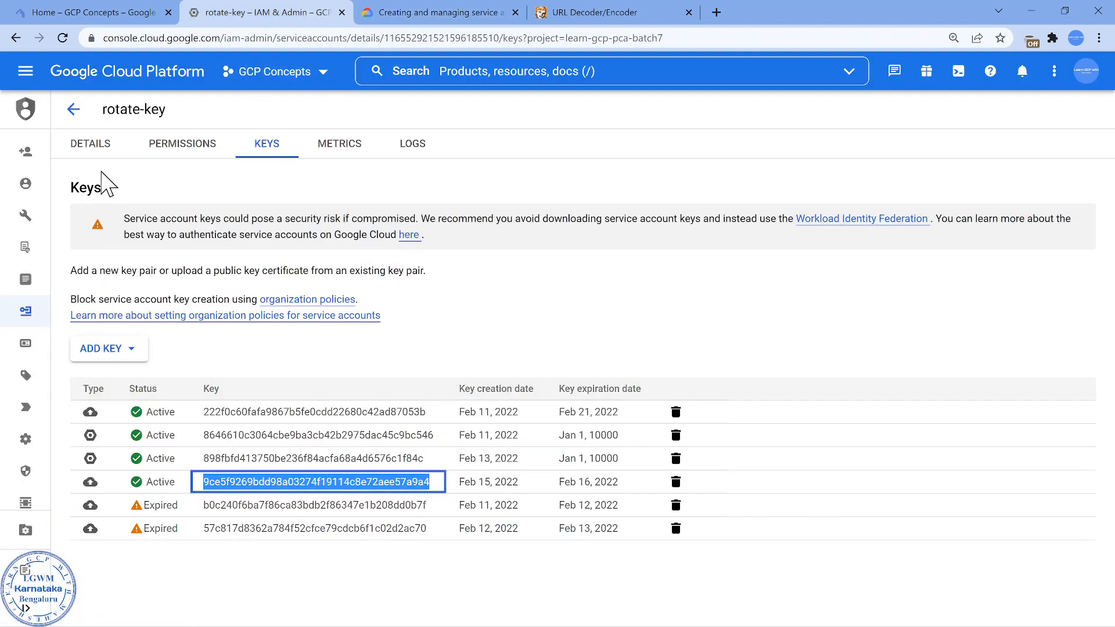
{"action": "left_click", "coordinate": [90, 144]}
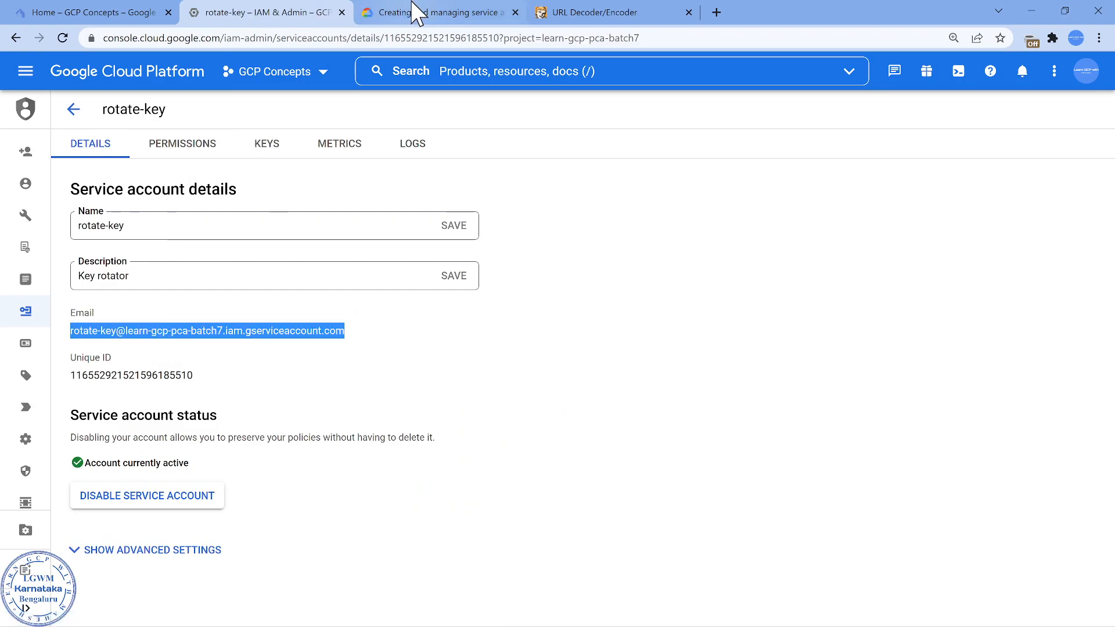
{"action": "left_click", "coordinate": [438, 12]}
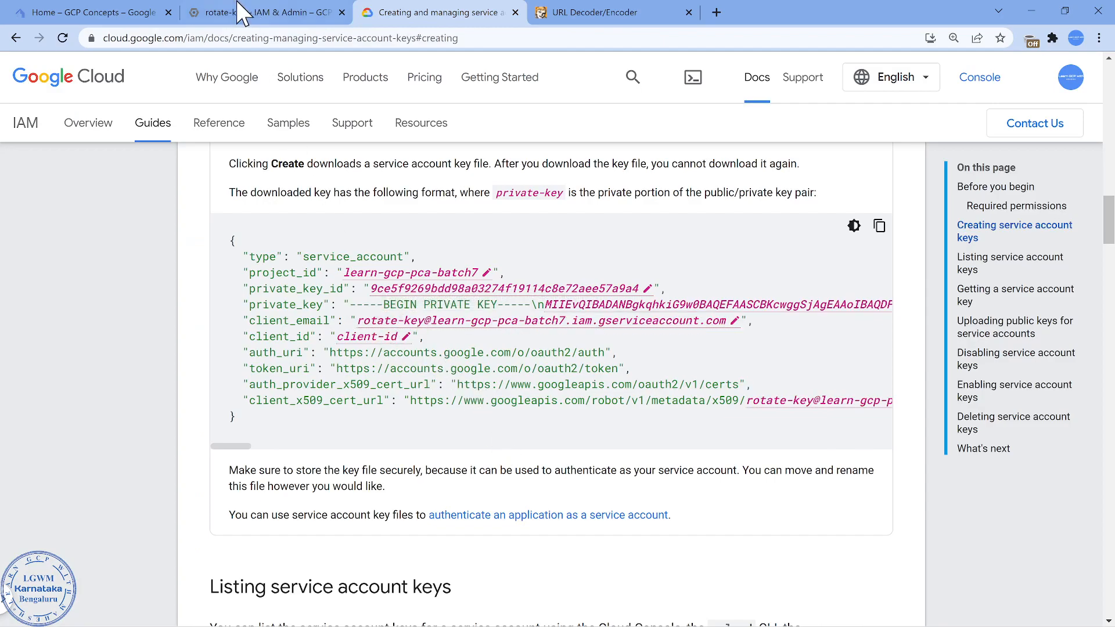
{"action": "left_click", "coordinate": [269, 12]}
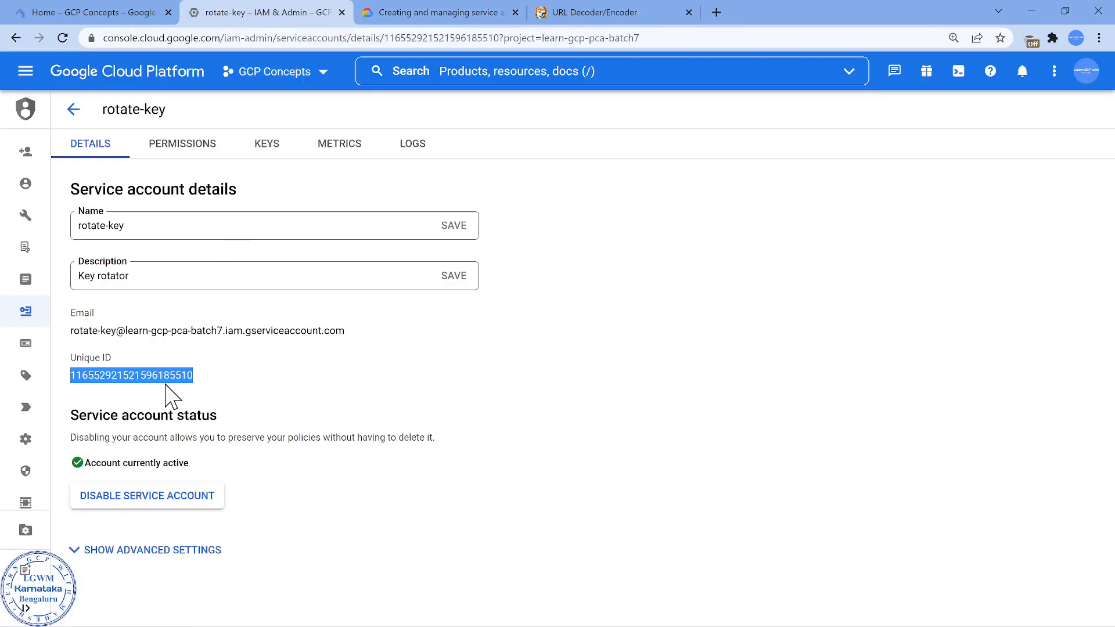
{"action": "left_click", "coordinate": [444, 12]}
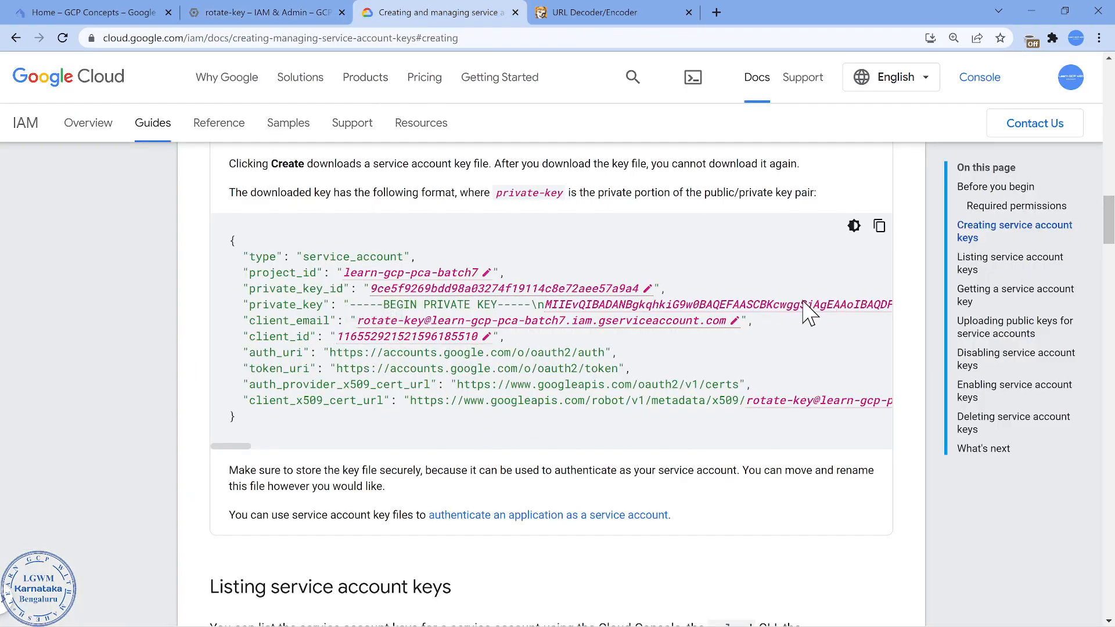
{"action": "mouse_move", "coordinate": [777, 320]}
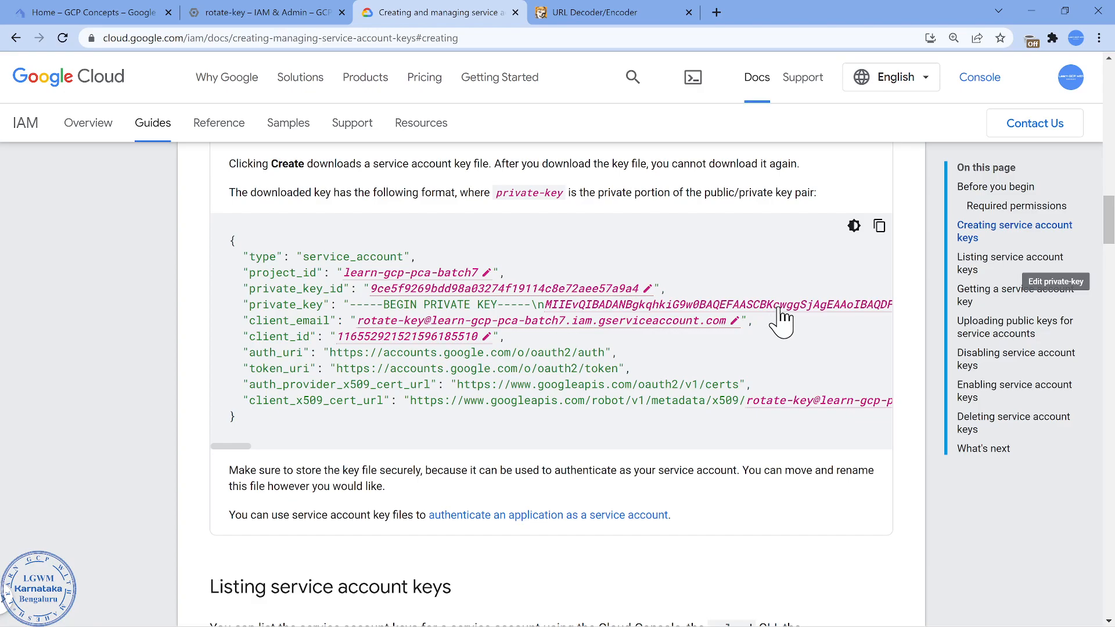
{"action": "mouse_move", "coordinate": [880, 226]}
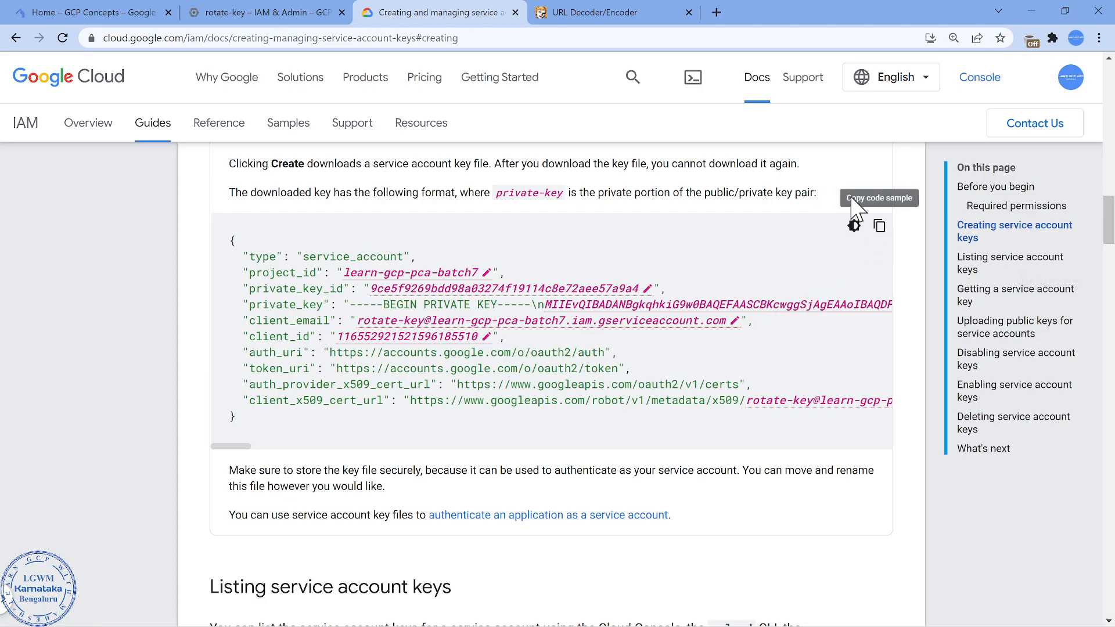
Review the rotate-key account's keys and its ADD KEY options.
{"action": "left_click", "coordinate": [263, 13]}
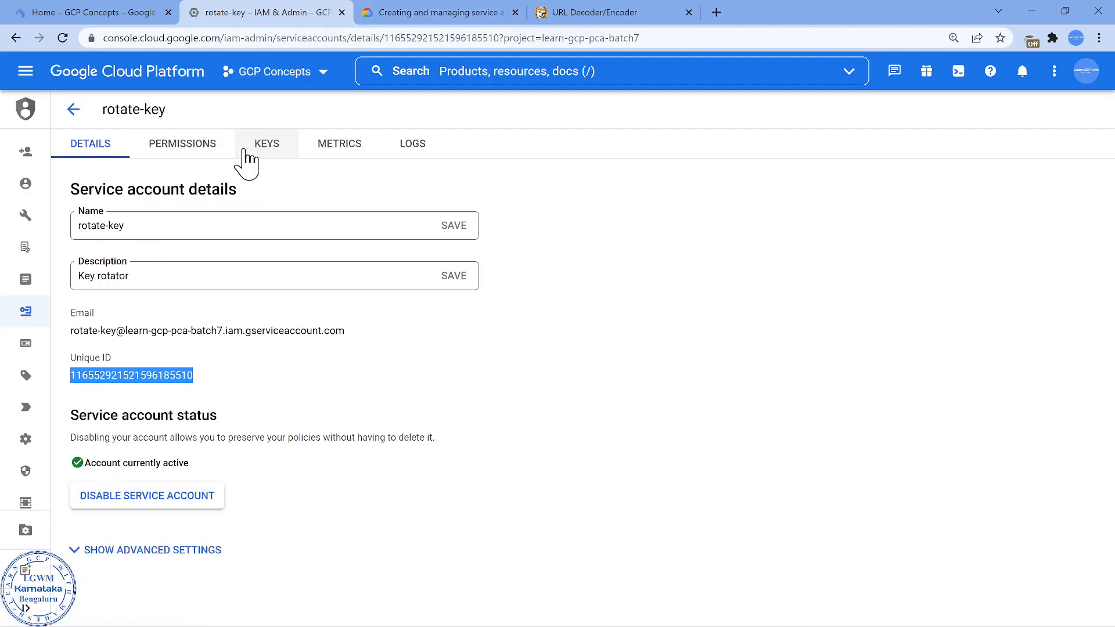
{"action": "left_click", "coordinate": [266, 143]}
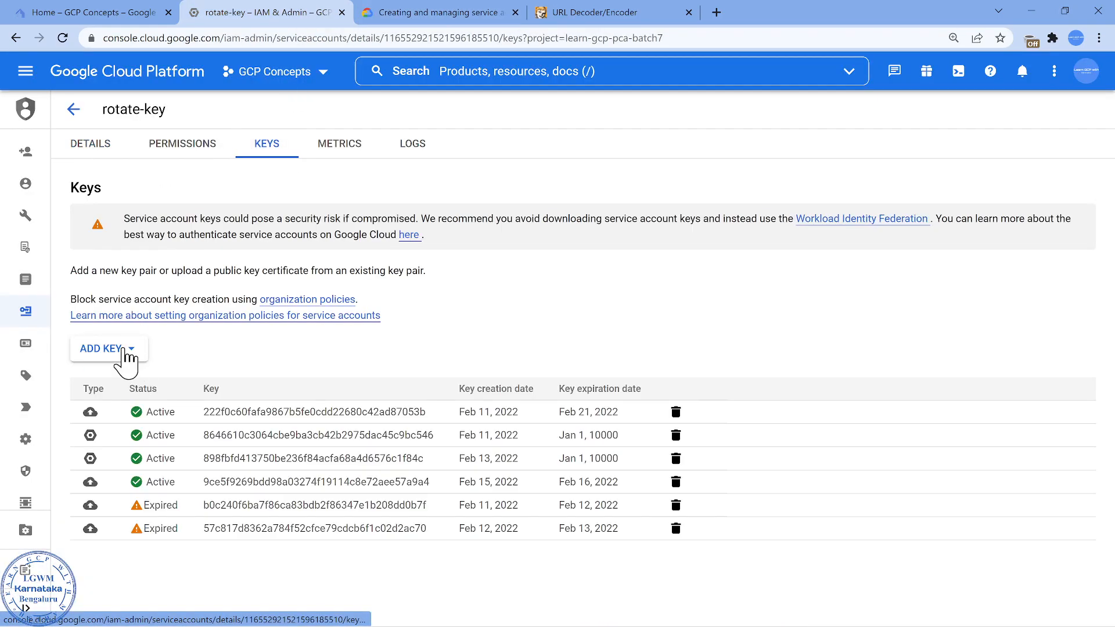
{"action": "left_click", "coordinate": [108, 348]}
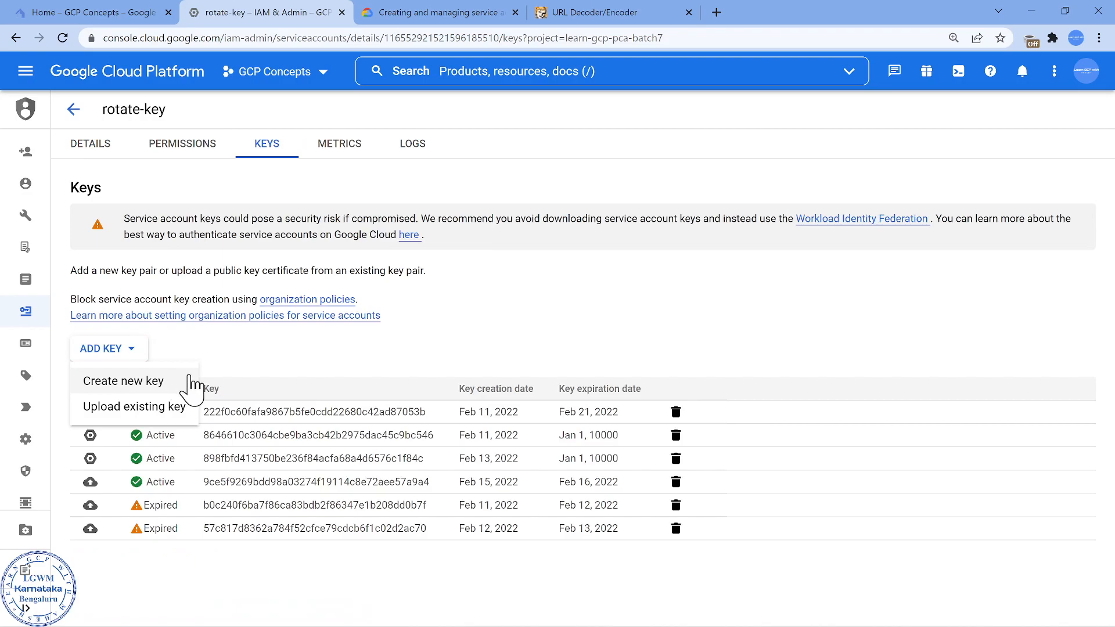
From the project Home, reconnect Cloud Shell, run gcloud auth list, and reopen the code editor.
{"action": "left_click", "coordinate": [353, 363]}
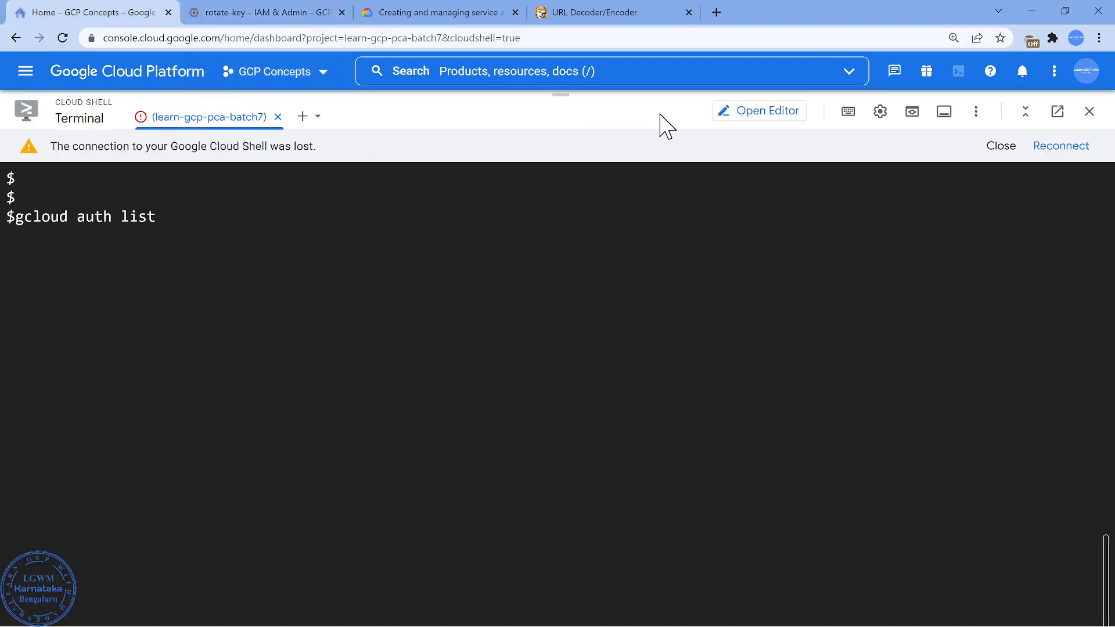
{"action": "left_click", "coordinate": [1061, 145]}
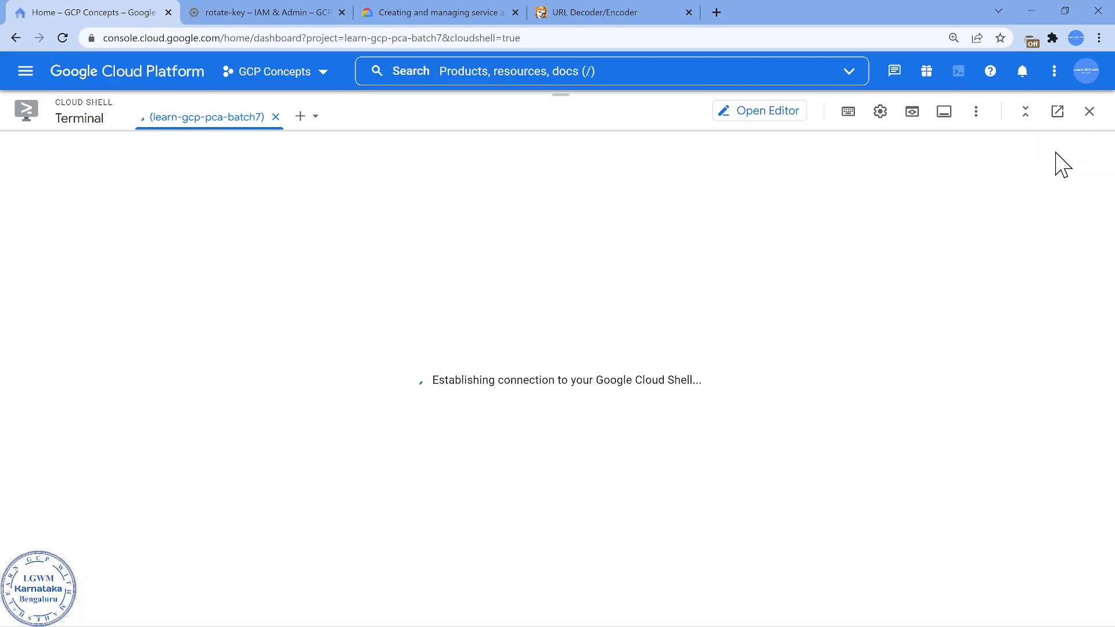
{"action": "type", "text": "gcloud auth list"}
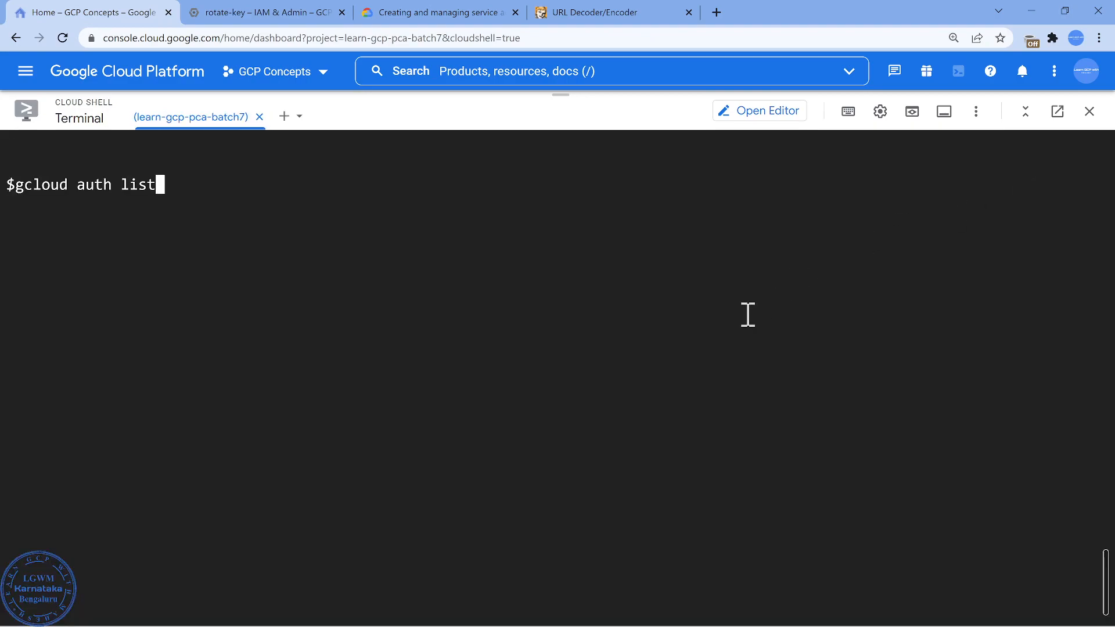
{"action": "mouse_move", "coordinate": [779, 113]}
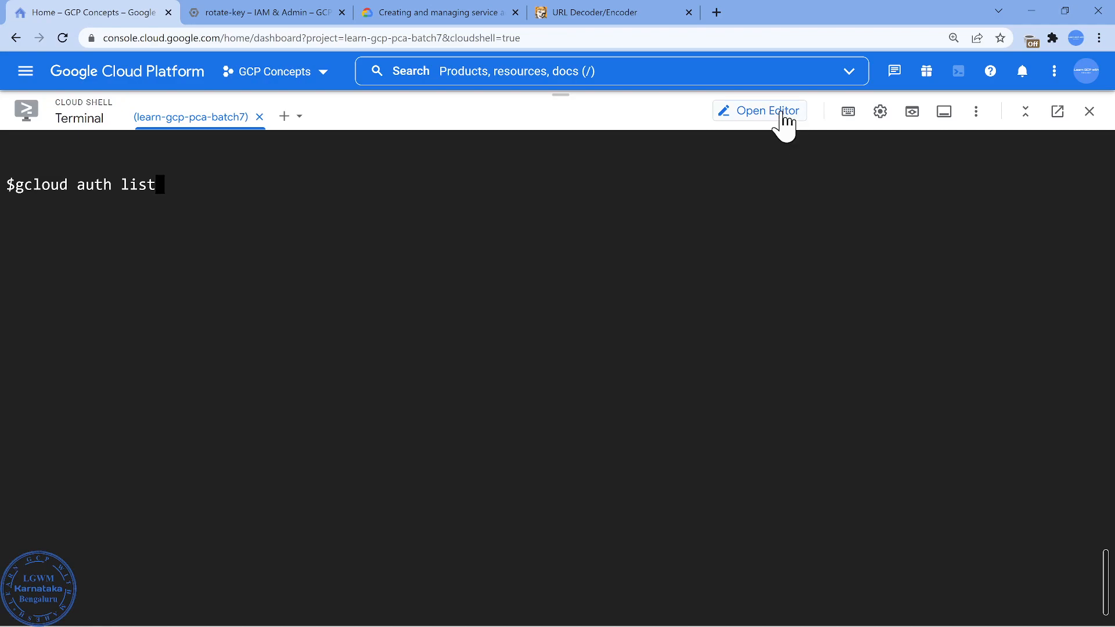
{"action": "left_click", "coordinate": [766, 110]}
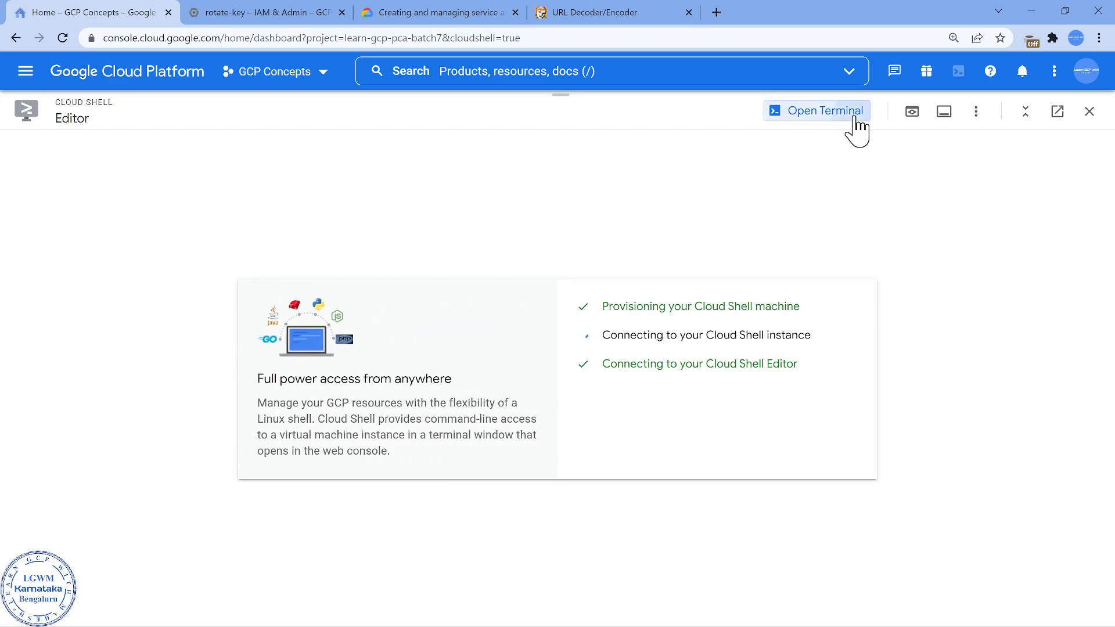
{"action": "left_click", "coordinate": [1088, 111]}
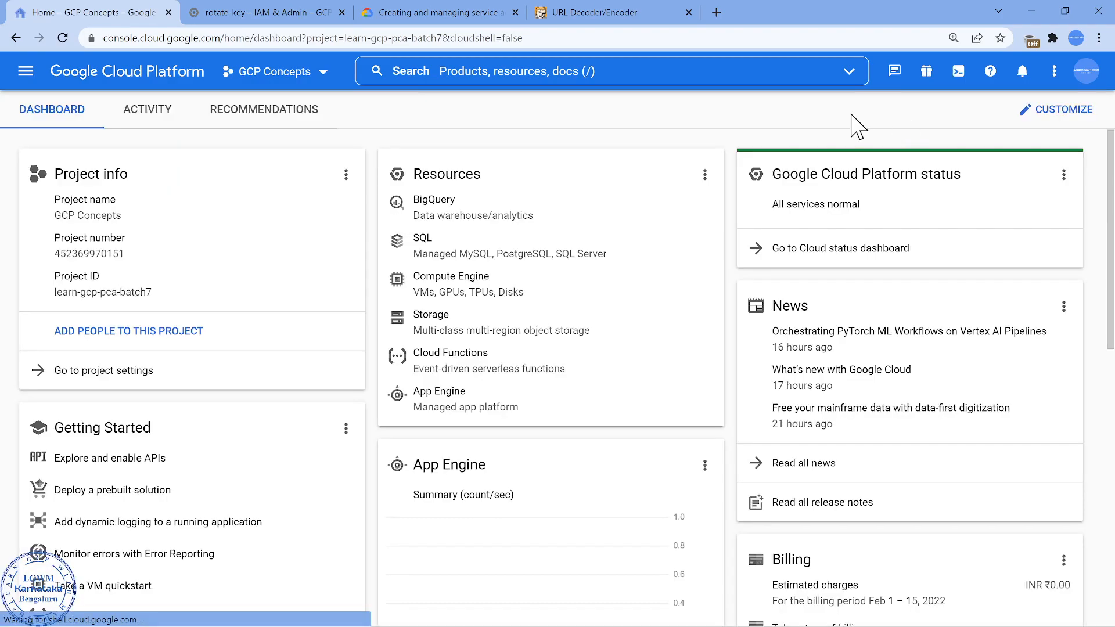
{"action": "left_click", "coordinate": [958, 70]}
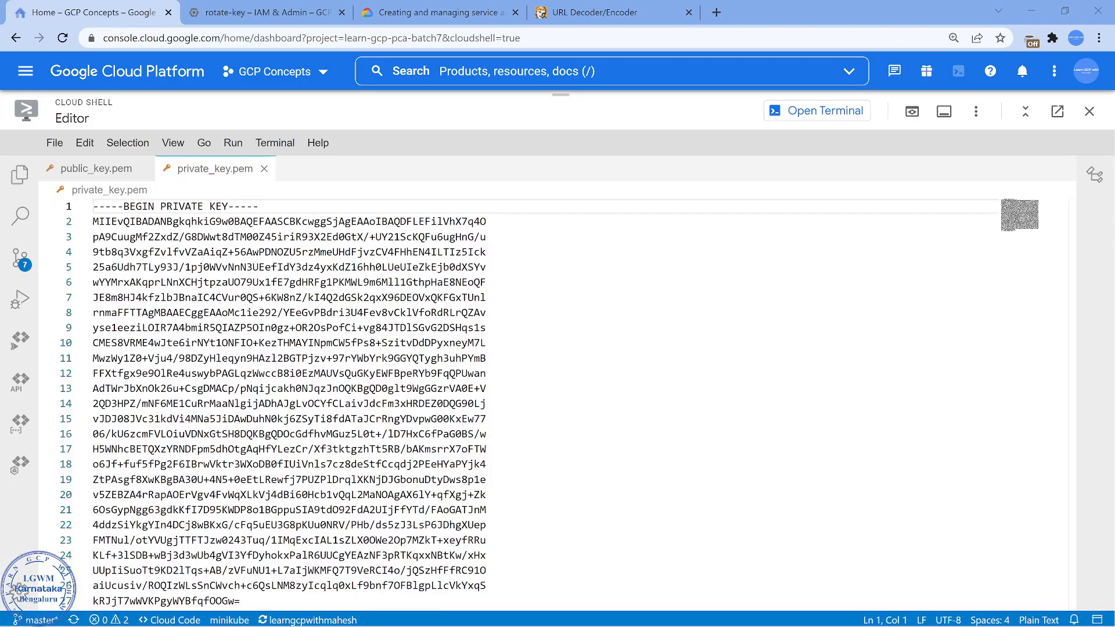
Create a new file named live-demo.json in the Cloud Shell Editor, then return to the terminal.
{"action": "left_click", "coordinate": [84, 143]}
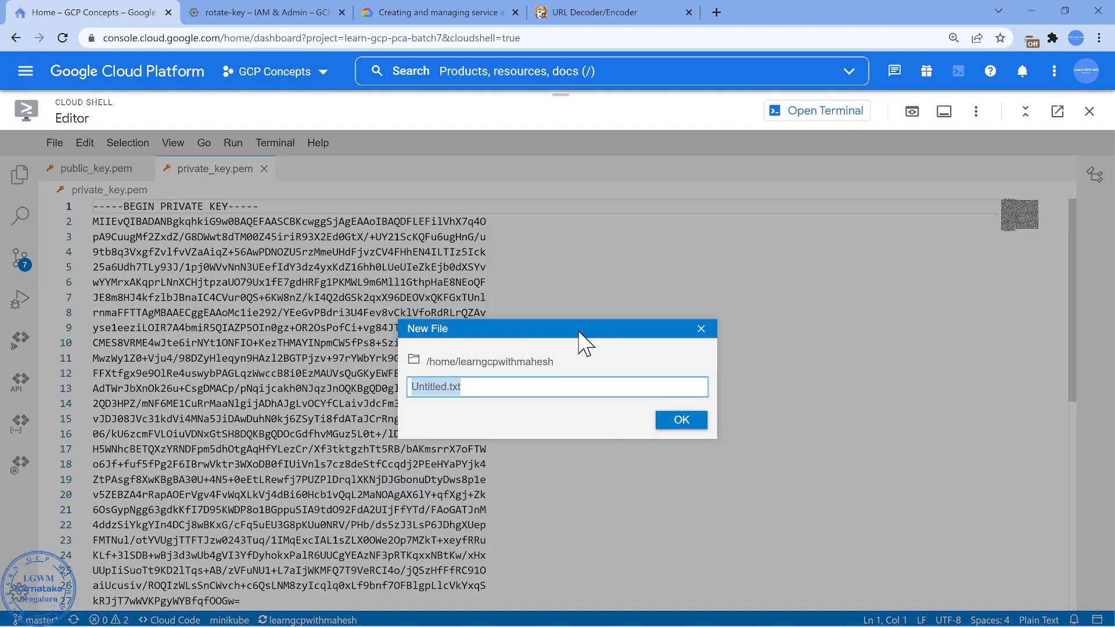
{"action": "type", "text": "live-demo.json"}
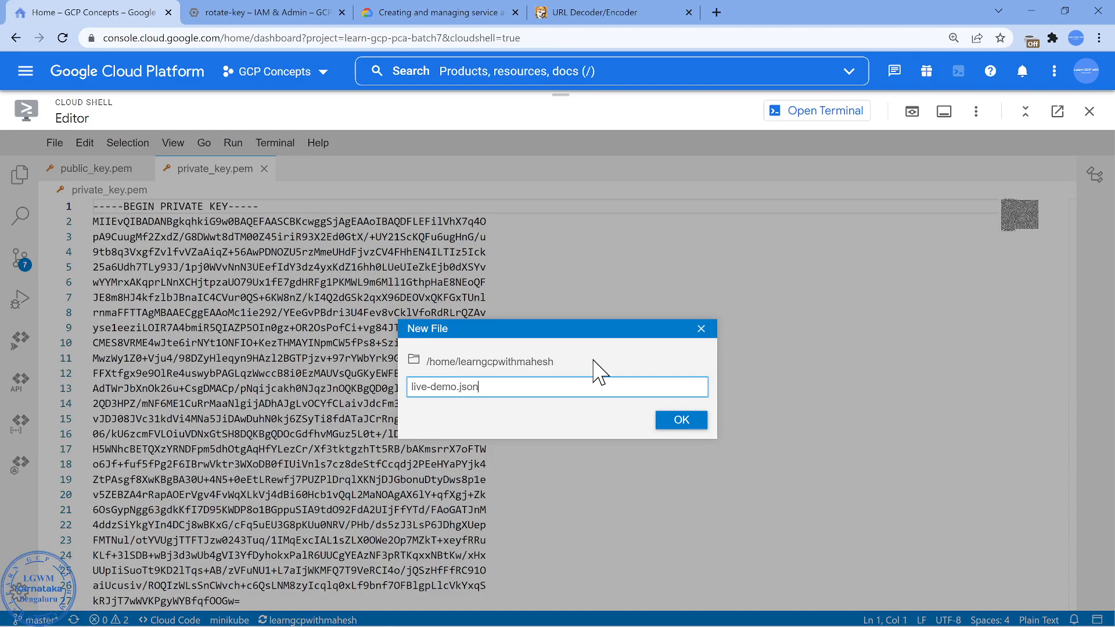
{"action": "left_click", "coordinate": [680, 420]}
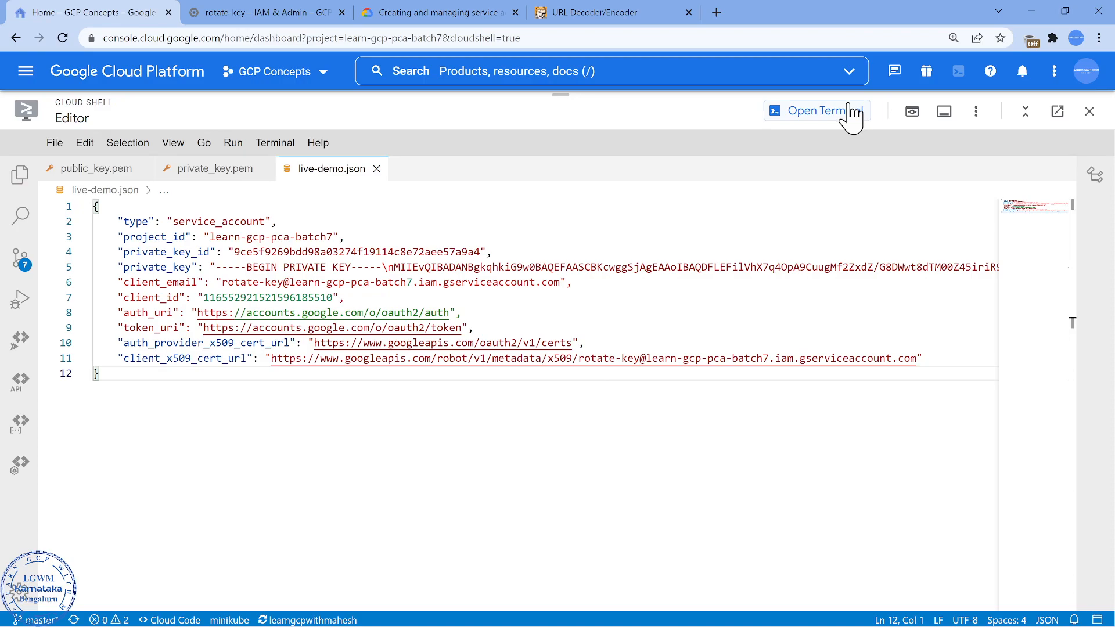
{"action": "left_click", "coordinate": [820, 111]}
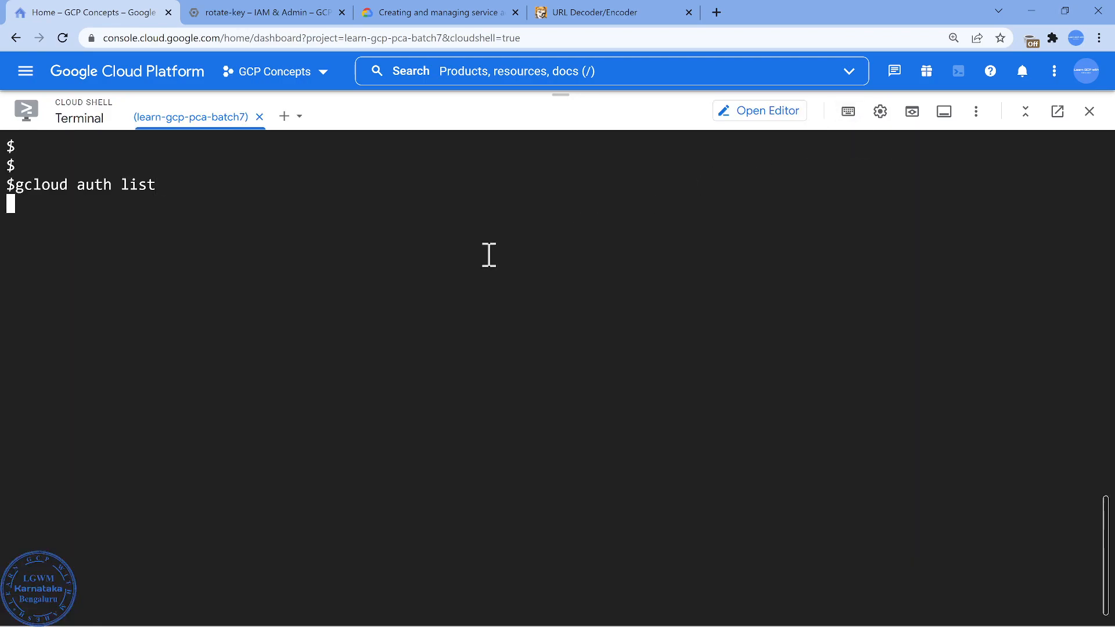
List the credentialed accounts and the home directory files in Cloud Shell.
{"action": "key", "text": "Enter"}
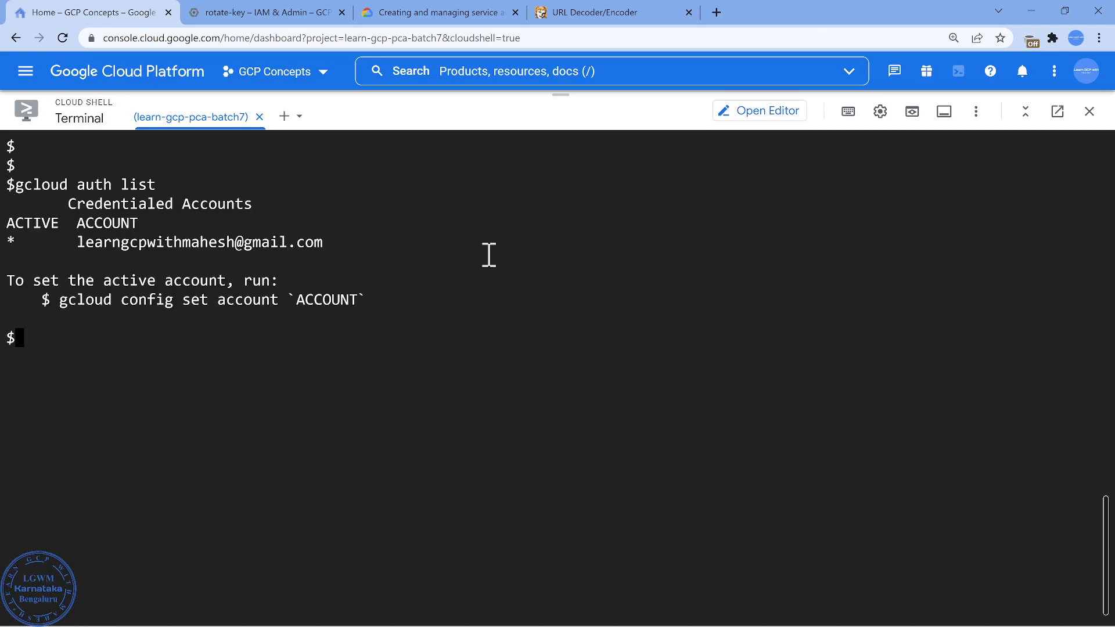
{"action": "key", "text": "Enter"}
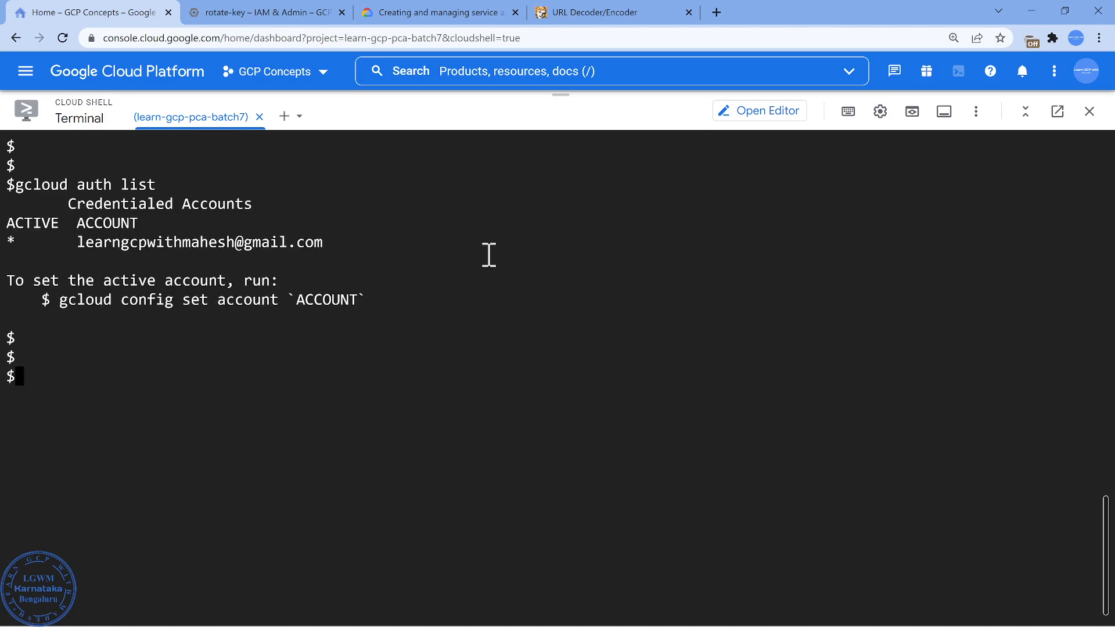
{"action": "type", "text": "ls"}
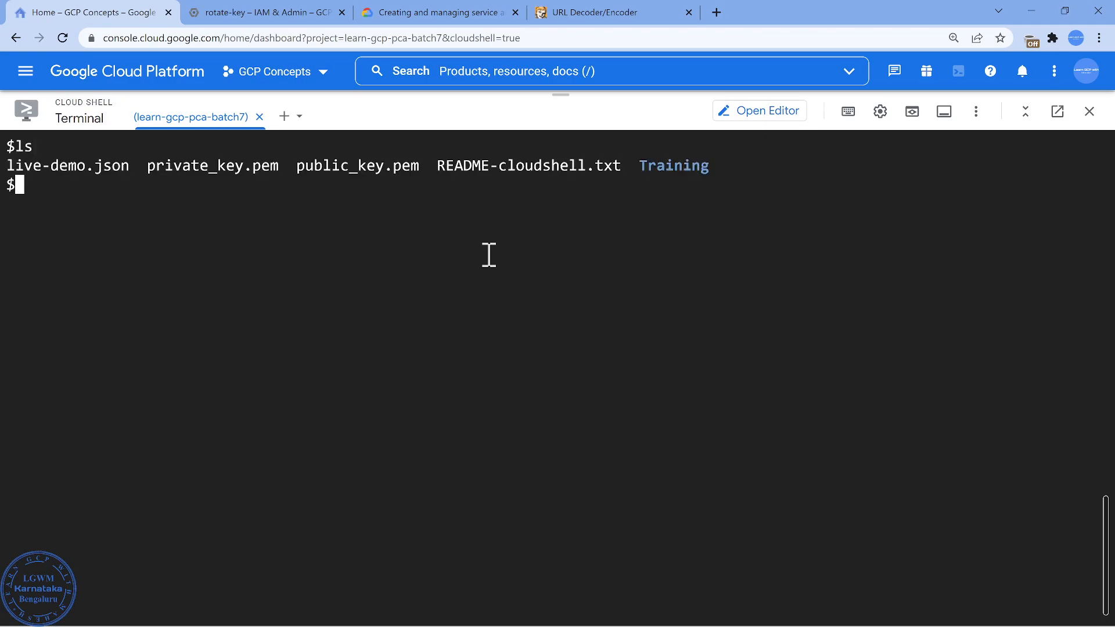
Run gcloud auth activate-service-account with --key-file=live-demo.json to activate rotate-key.
{"action": "type", "text": "gcloud auth act"}
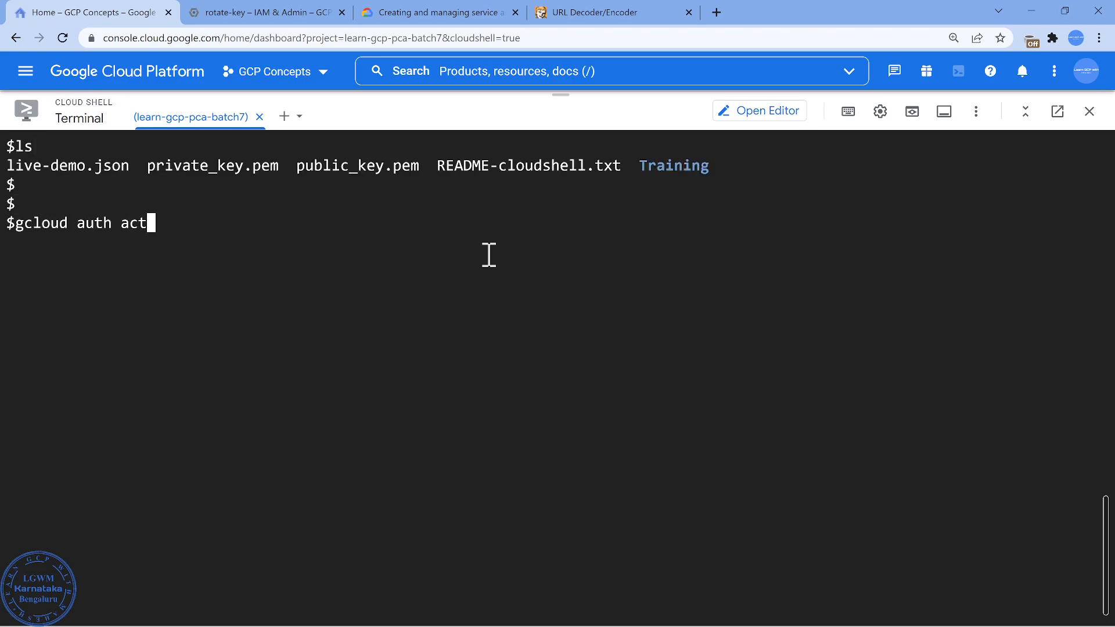
{"action": "type", "text": "ivate-service-account --k"}
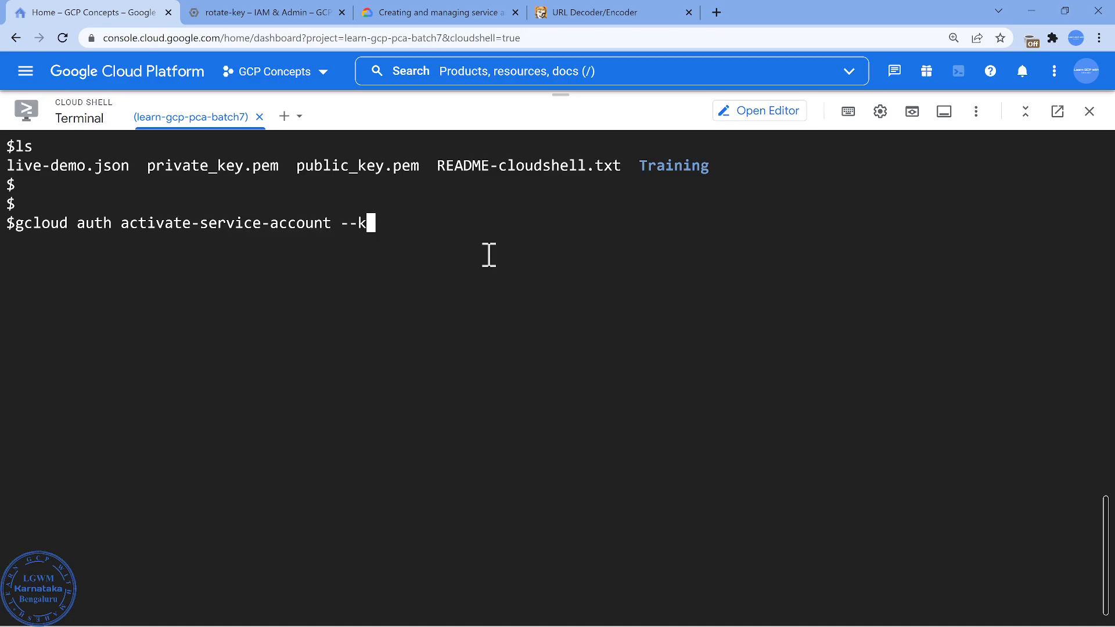
{"action": "type", "text": "ey-file="}
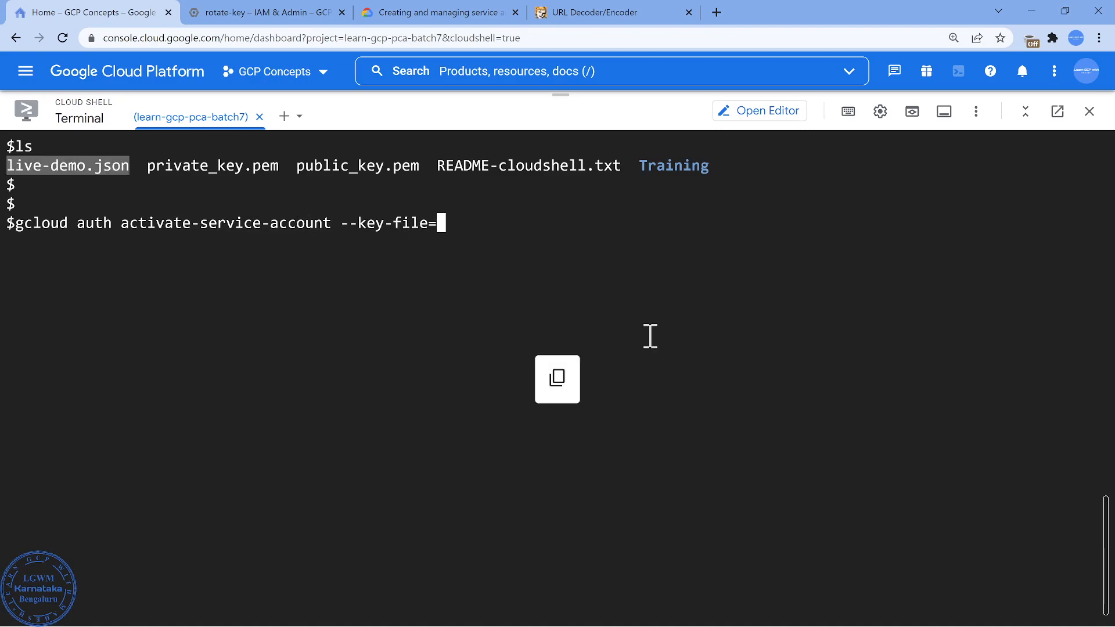
{"action": "type", "text": "live-demo.json"}
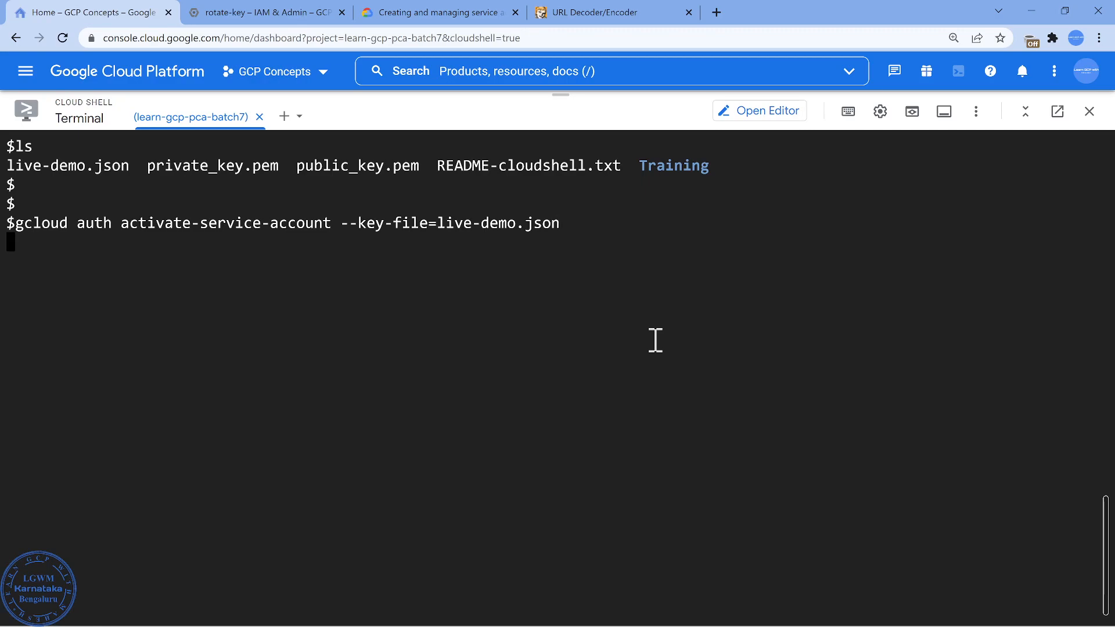
{"action": "key", "text": "Enter"}
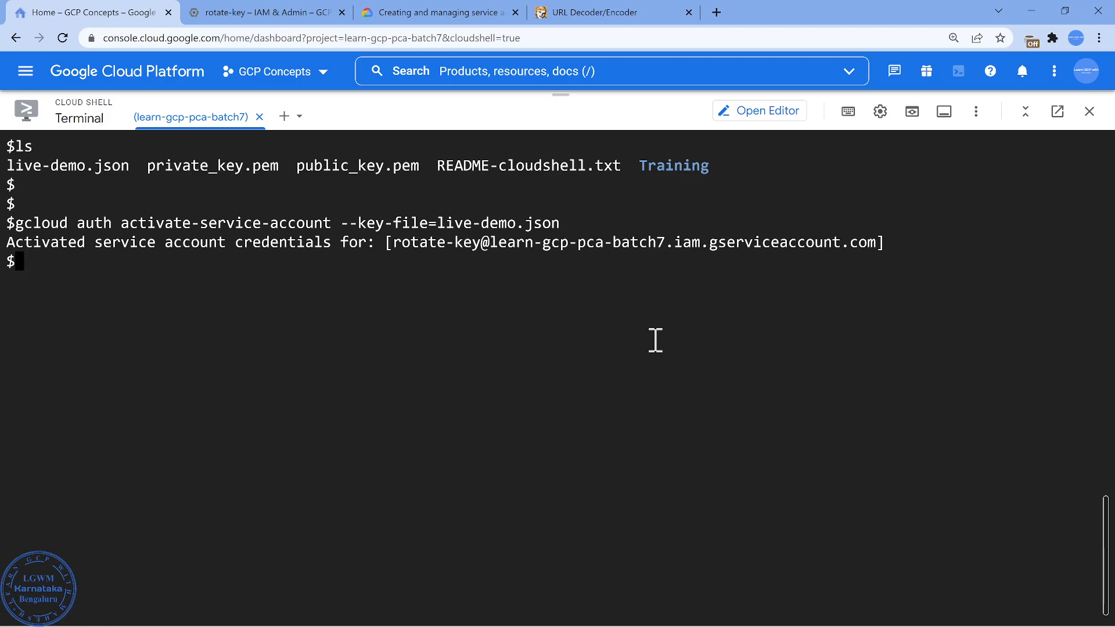
Verify rotate-key is active with gcloud auth list, then go back to its keys tab.
{"action": "type", "text": "gcloud auth list"}
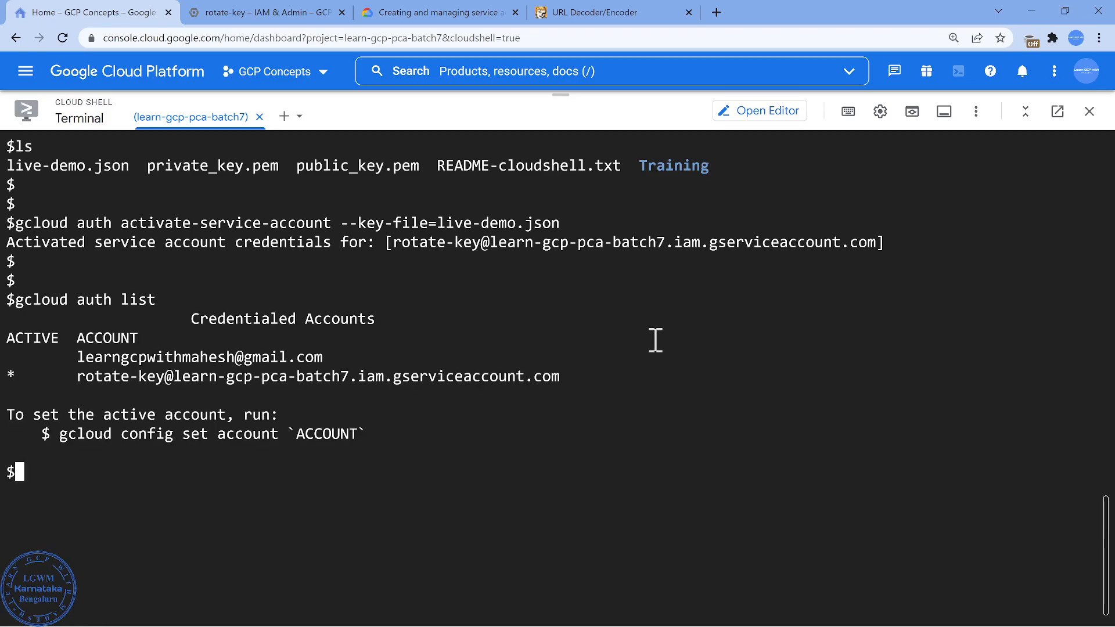
{"action": "mouse_move", "coordinate": [218, 311]}
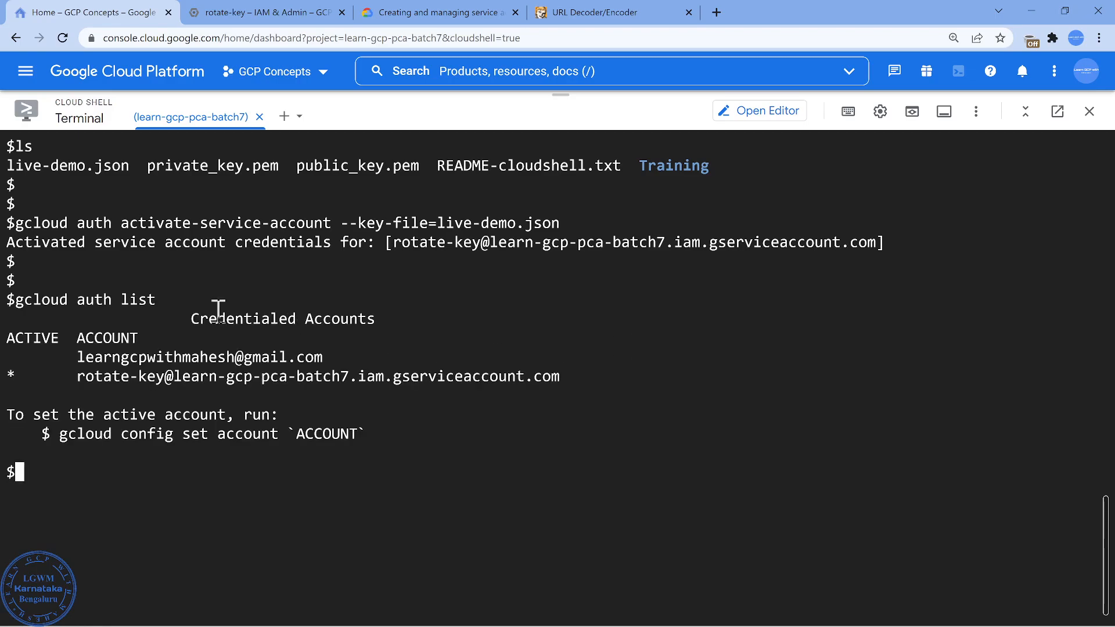
{"action": "mouse_move", "coordinate": [110, 379]}
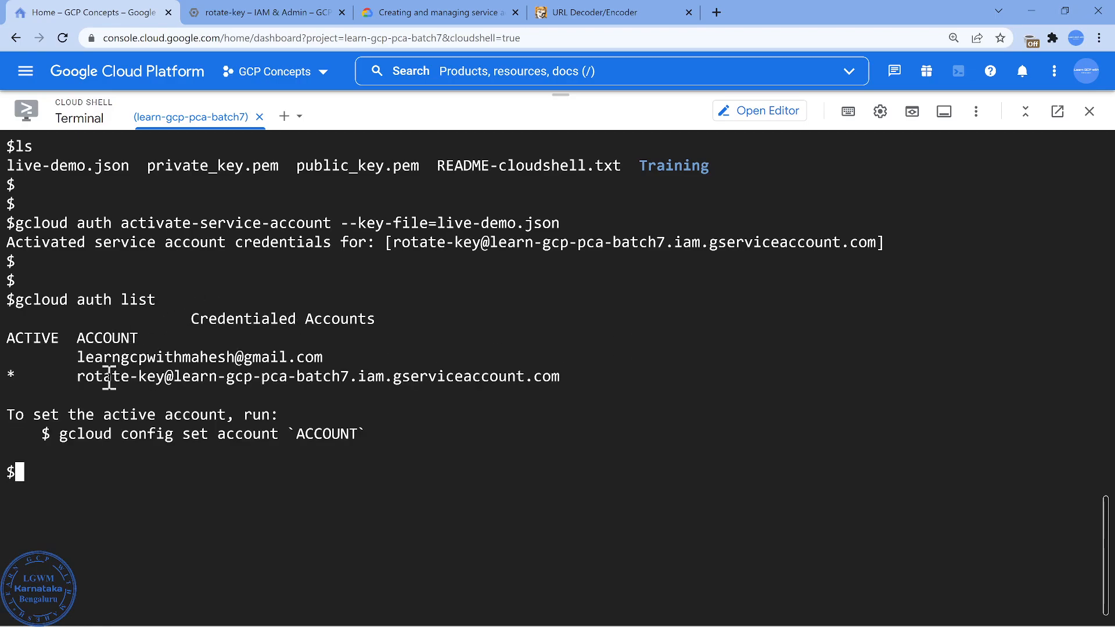
{"action": "left_click", "coordinate": [269, 13]}
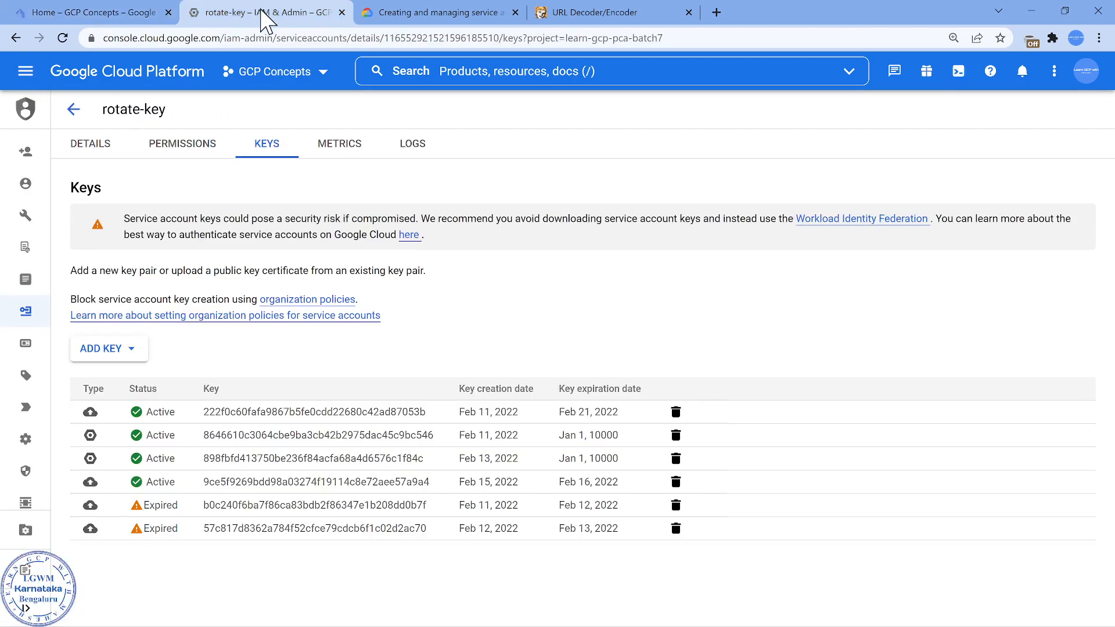